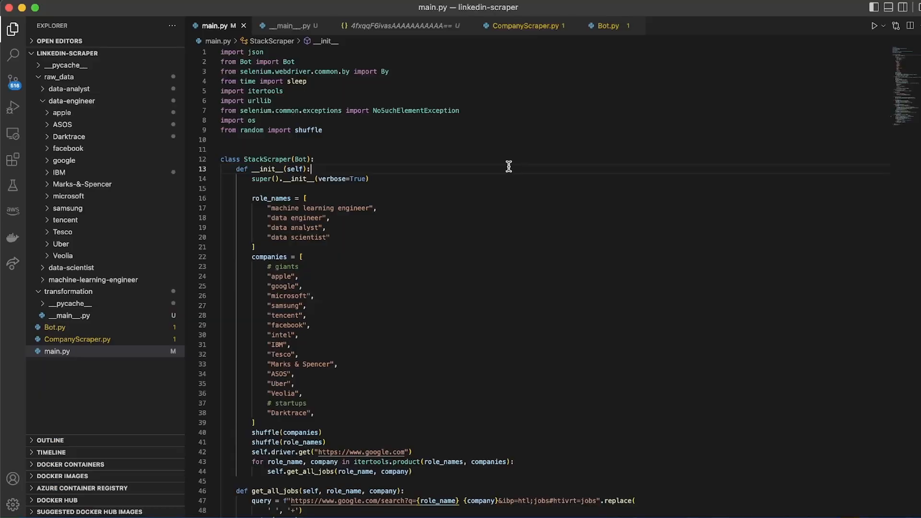
mouse_move(311, 171)
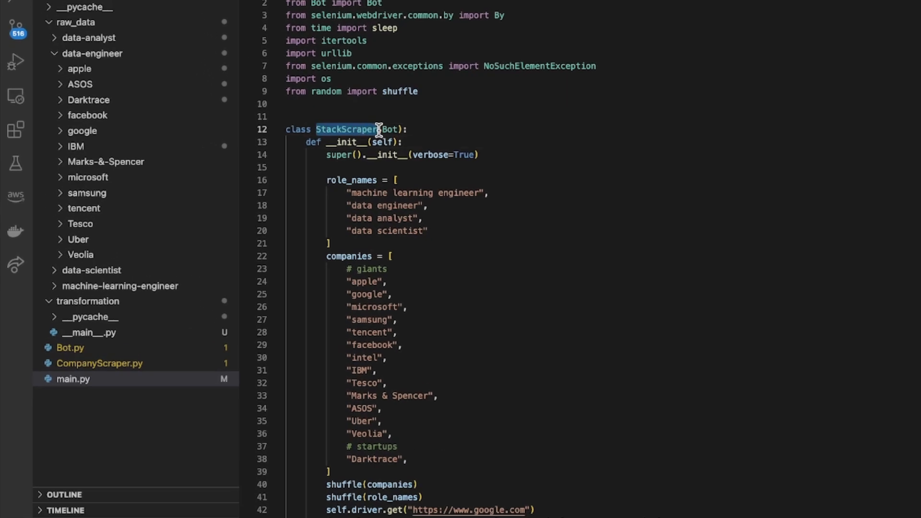
mouse_move(346, 130)
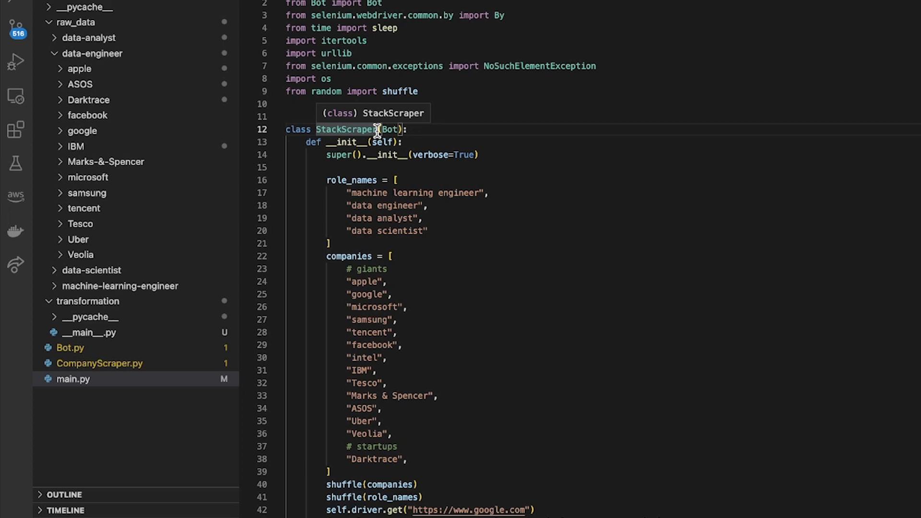
- Scroll through main.py's StackScraper class, its role and company lists and get_all_jobs method
scroll(down, 3)
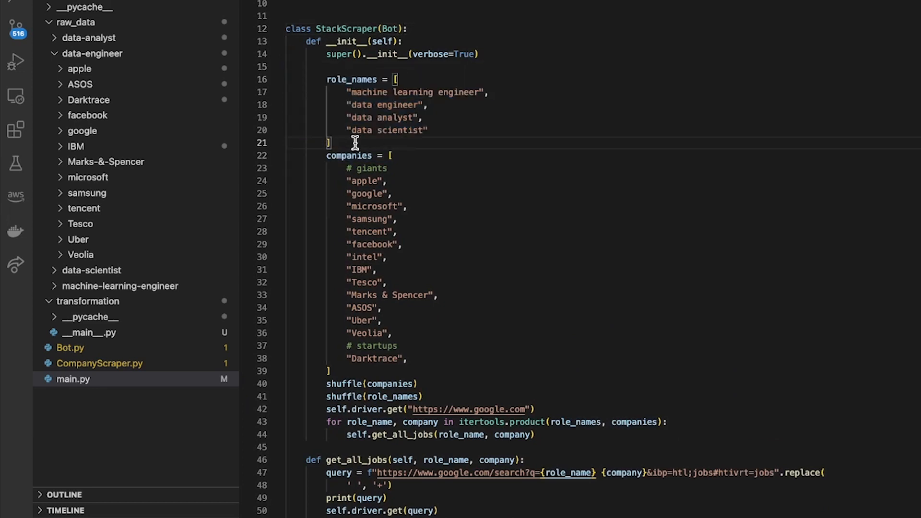
mouse_move(308, 376)
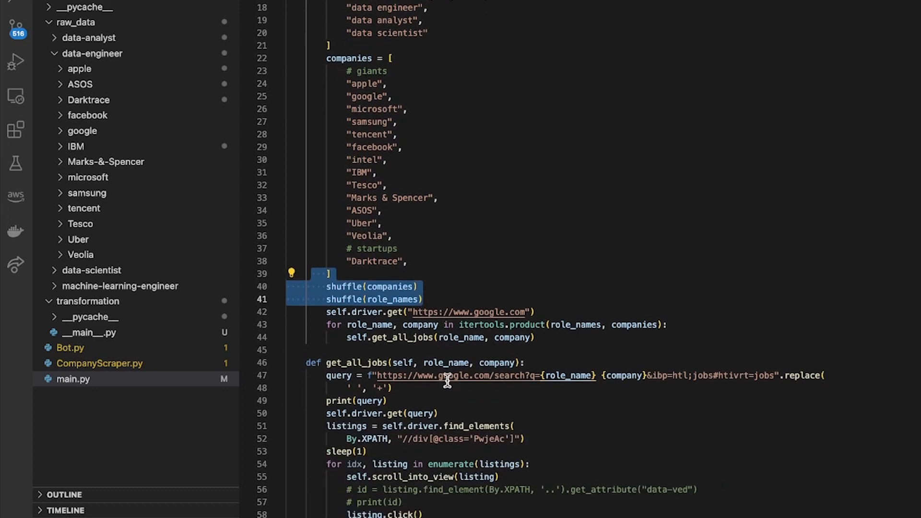
mouse_move(435, 293)
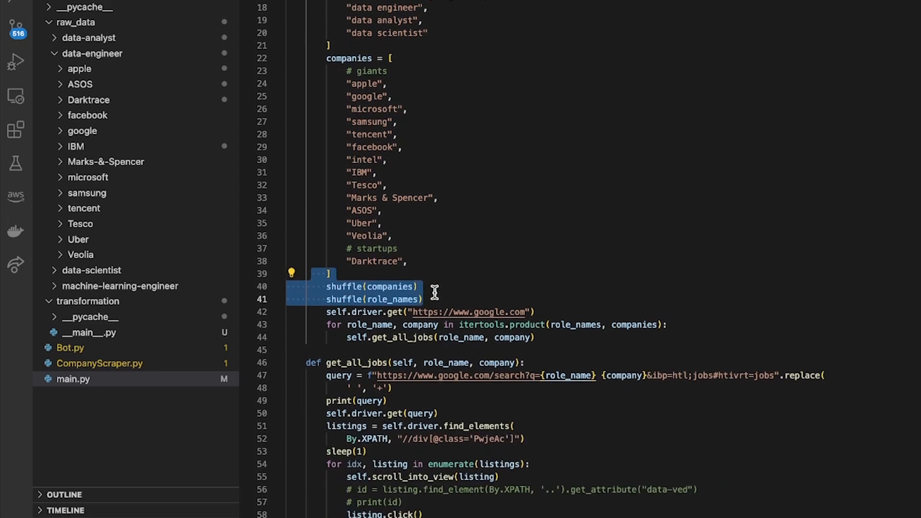
scroll(down, 3)
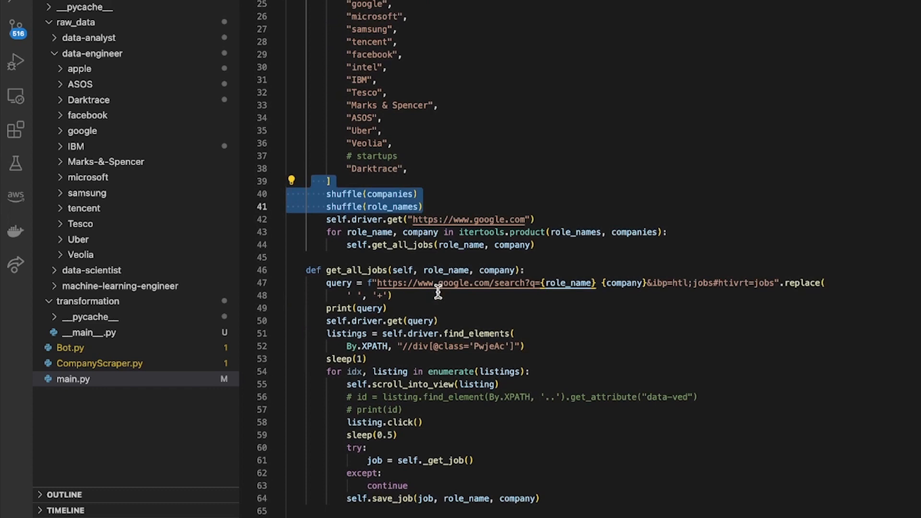
mouse_move(432, 205)
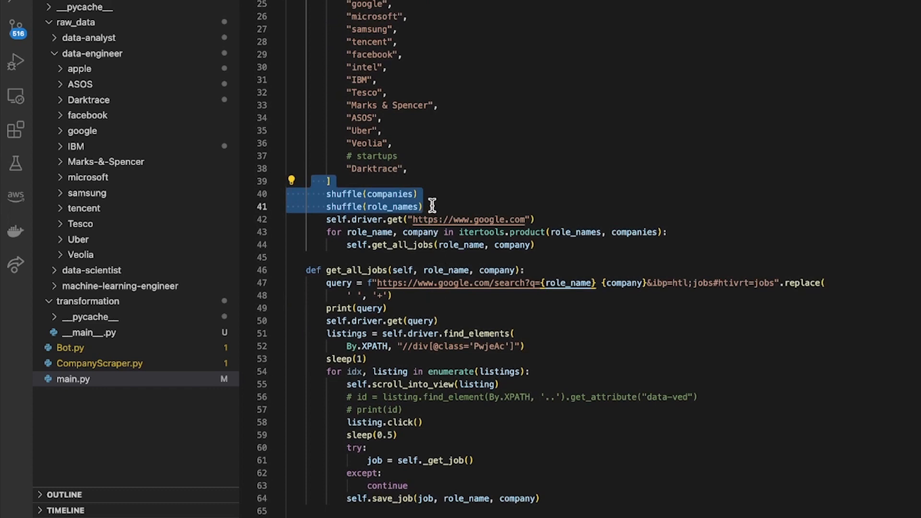
mouse_move(334, 210)
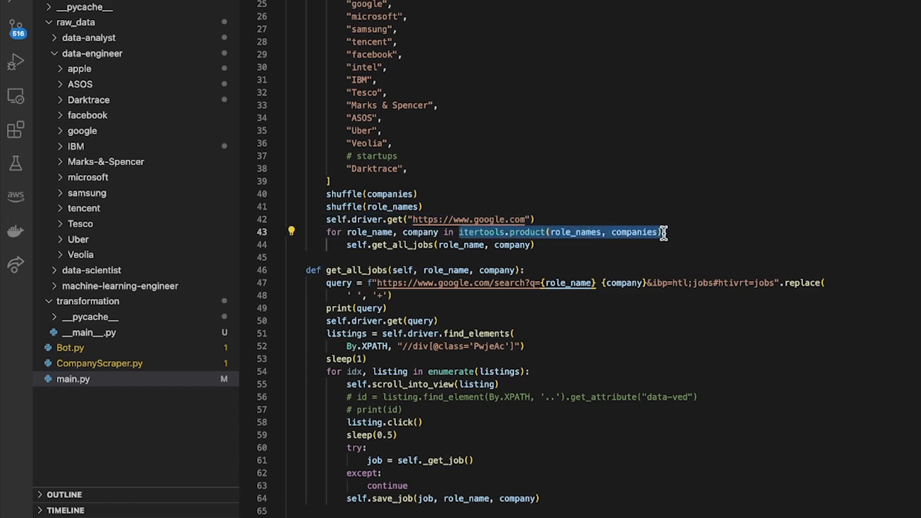
click(339, 231)
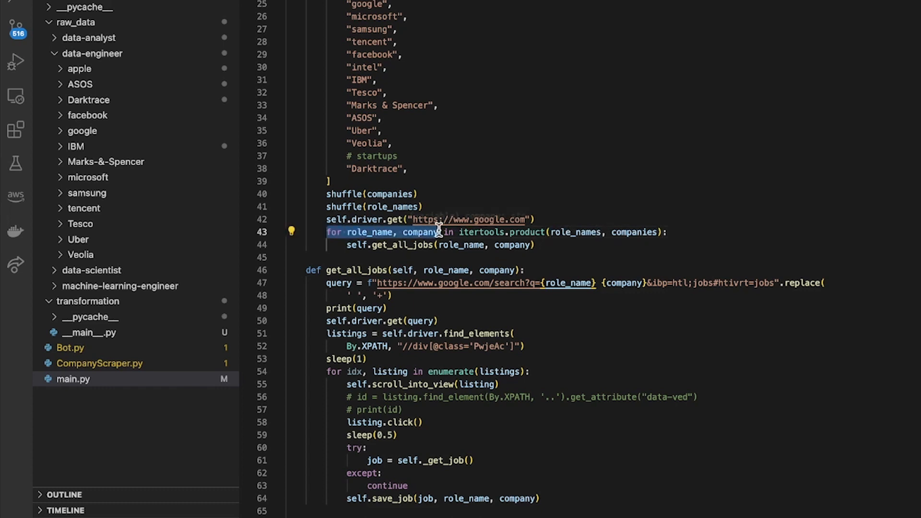
click(535, 245)
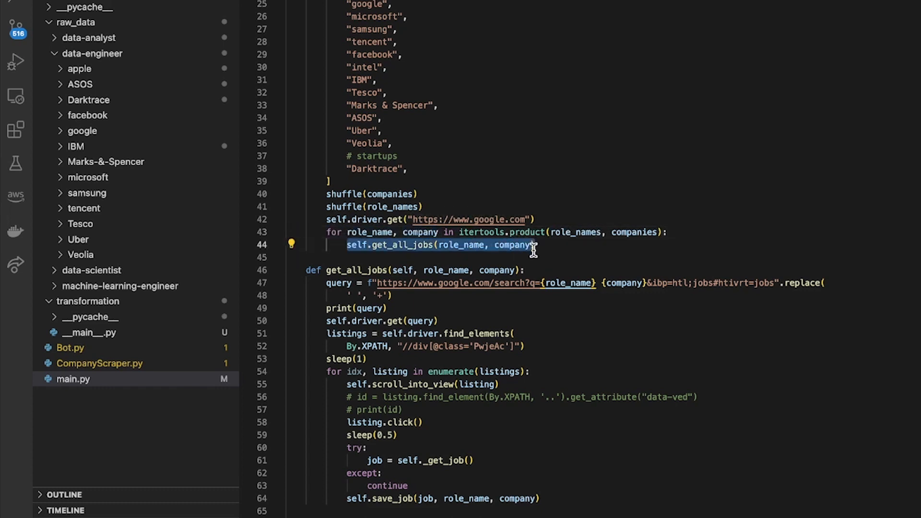
scroll(down, 3)
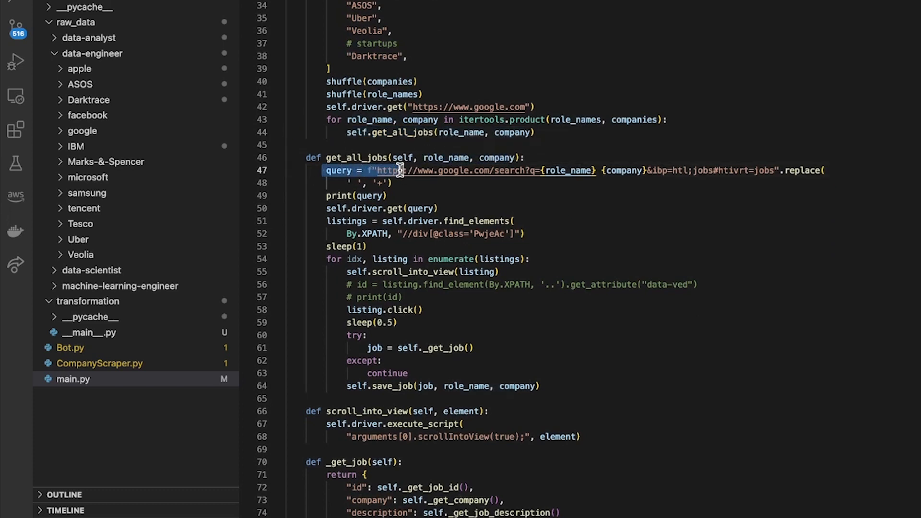
mouse_move(482, 171)
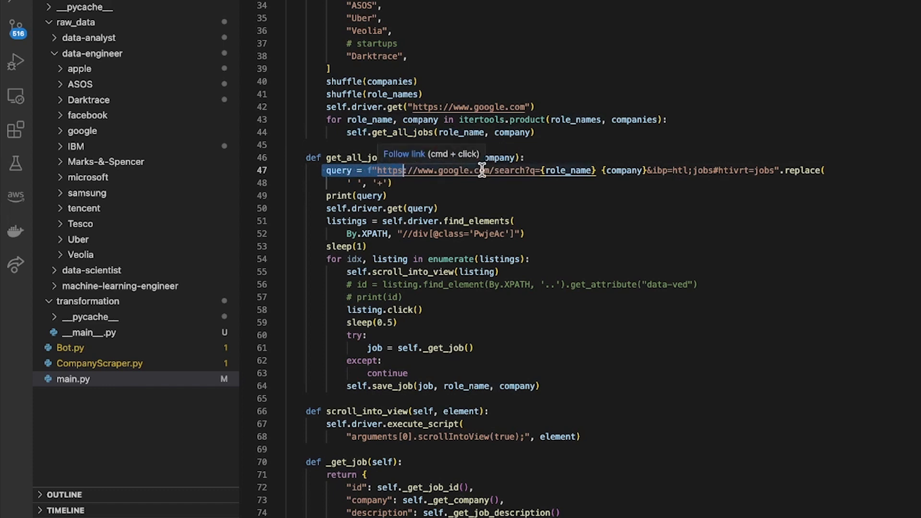
mouse_move(536, 174)
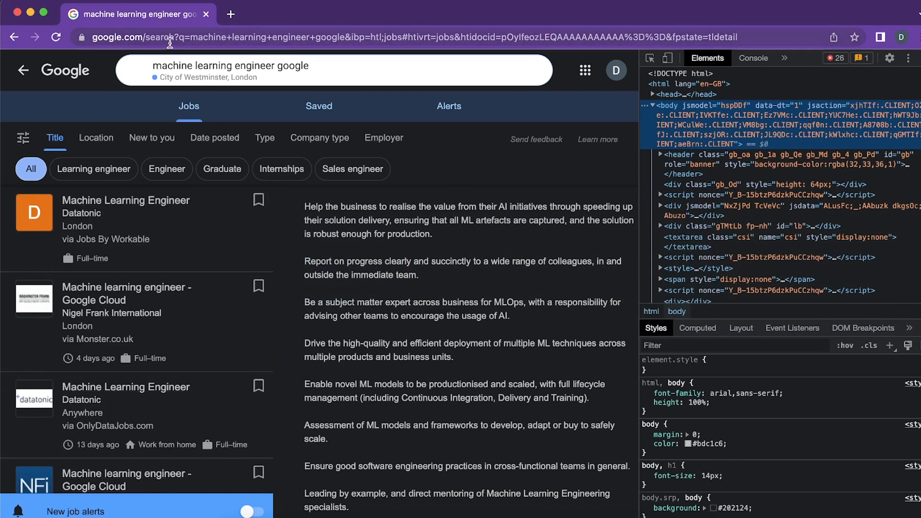
click(294, 38)
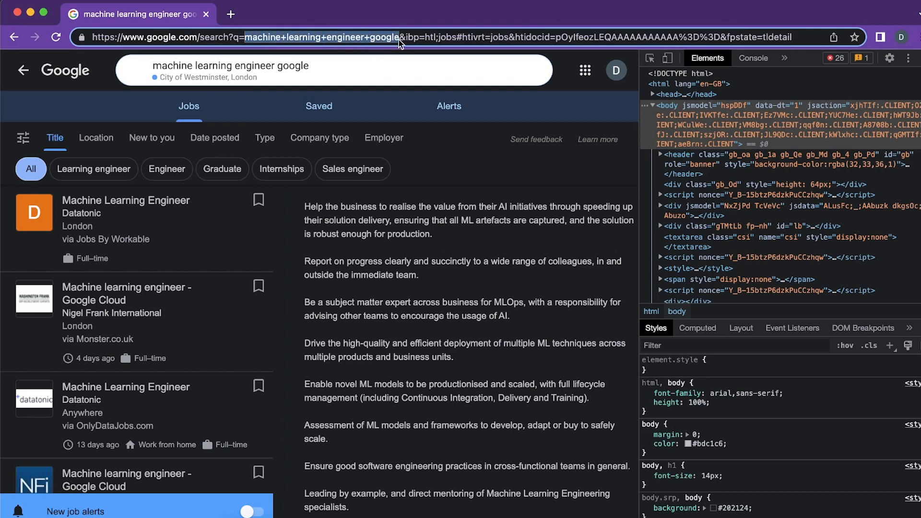
mouse_move(333, 28)
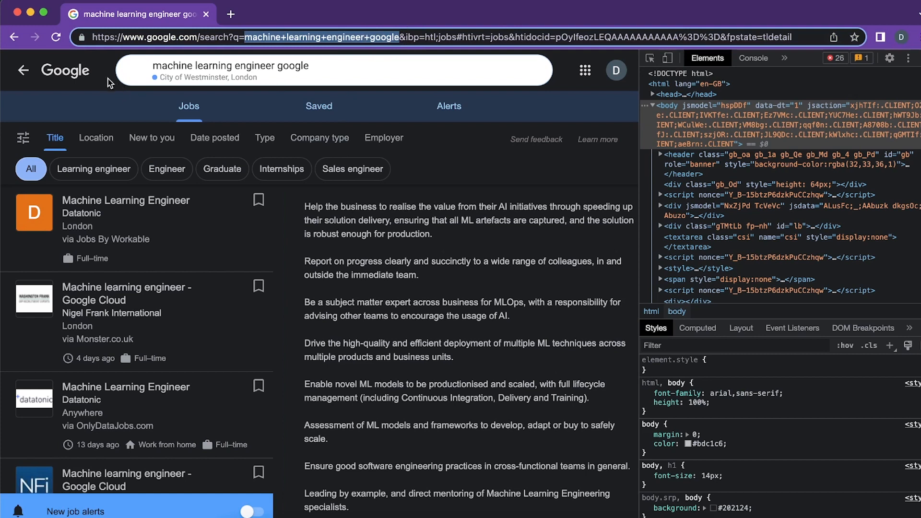
mouse_move(202, 318)
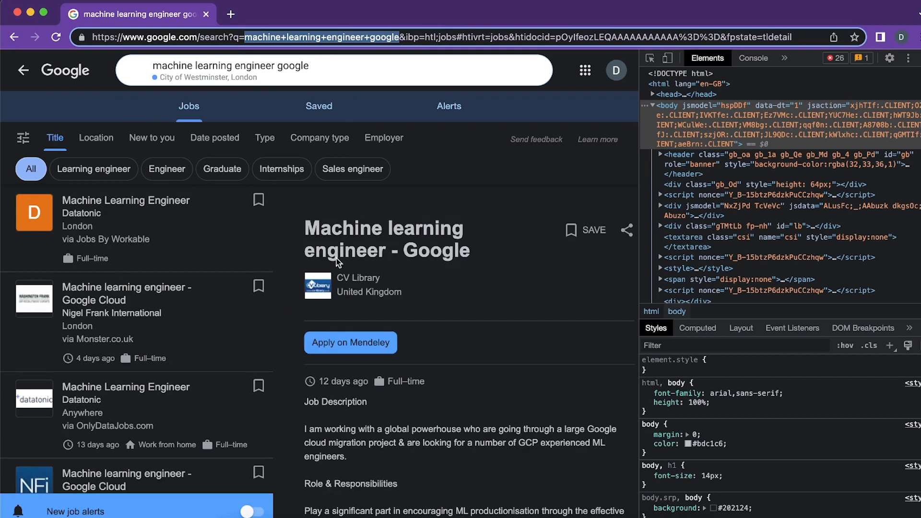
scroll(down, 3)
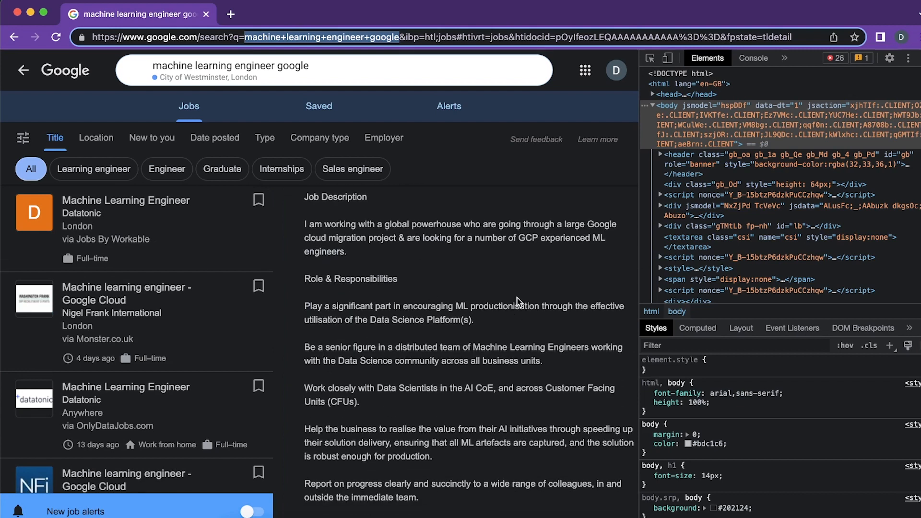
mouse_move(404, 324)
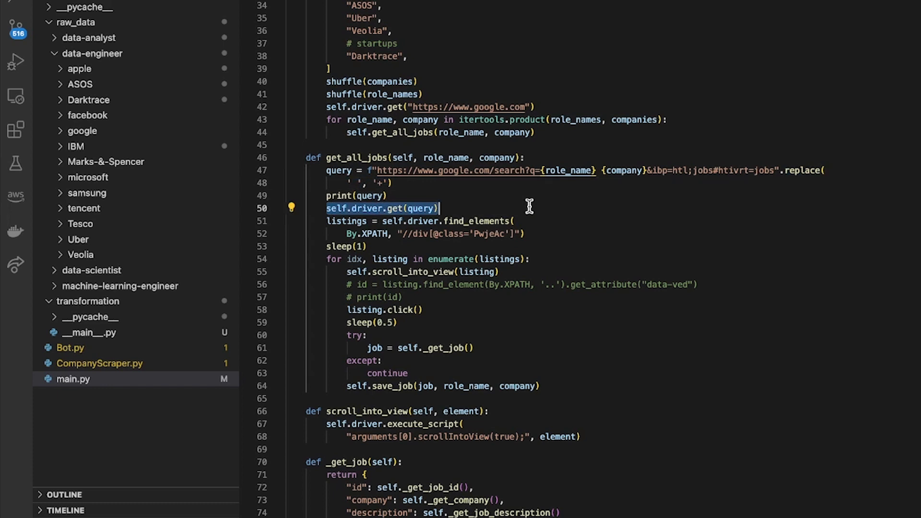
scroll(up, 3)
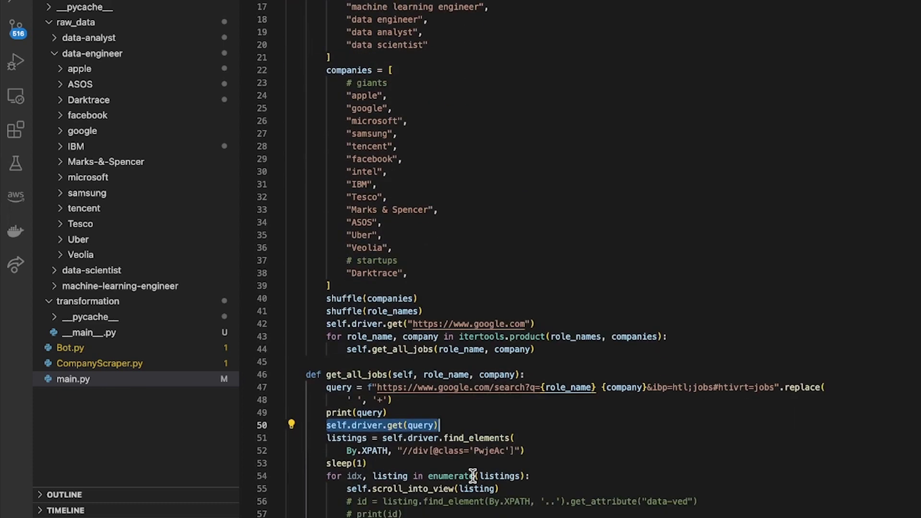
click(437, 425)
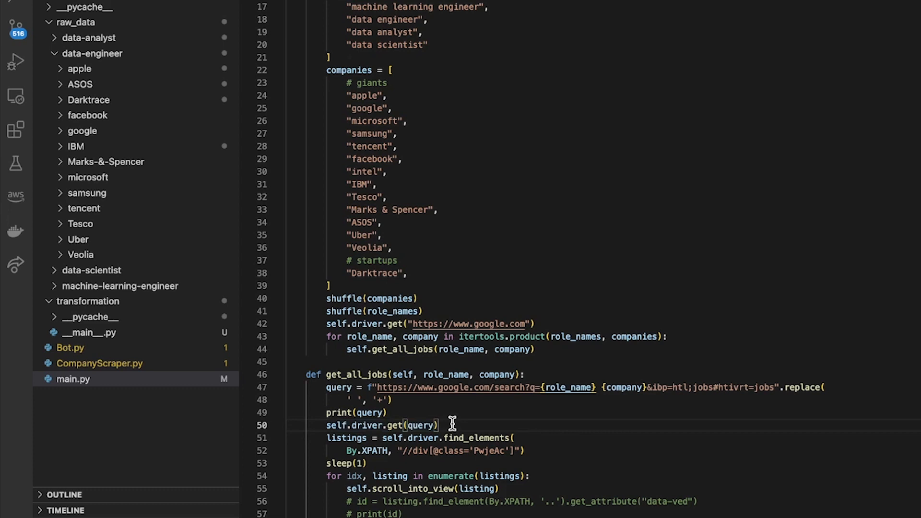
scroll(up, 3)
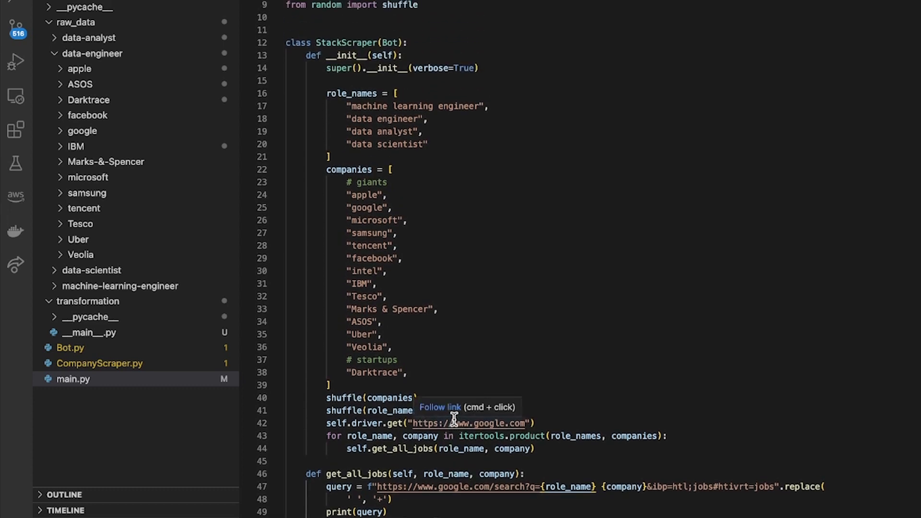
mouse_move(316, 42)
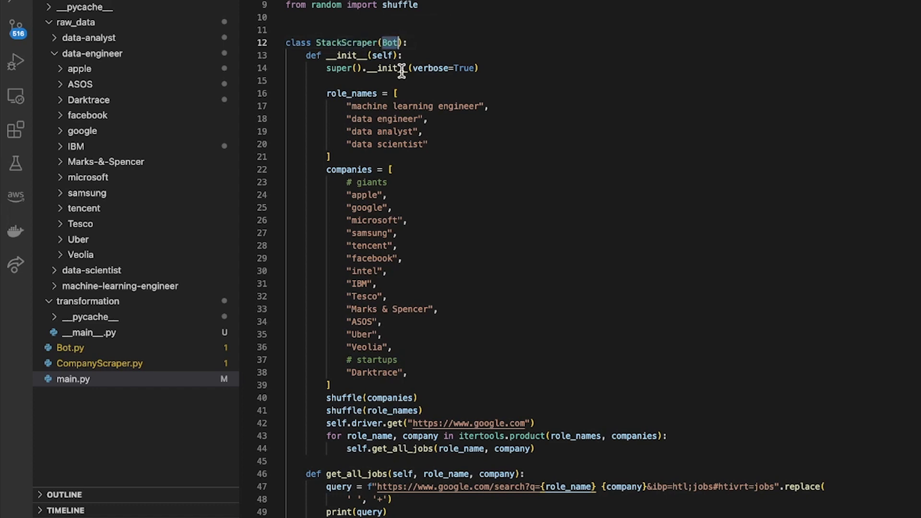
mouse_move(379, 72)
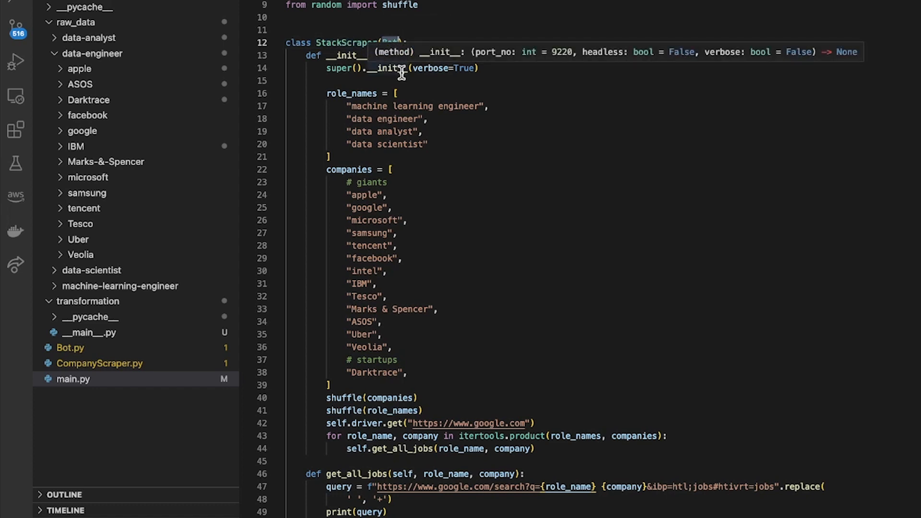
mouse_move(94, 354)
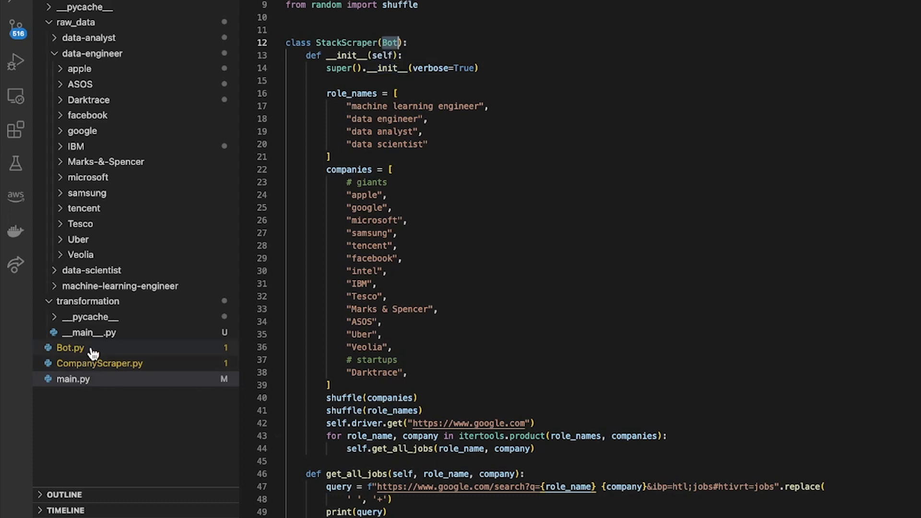
- Review Bot.py's Bot class and the webdriver driver setup line
click(70, 348)
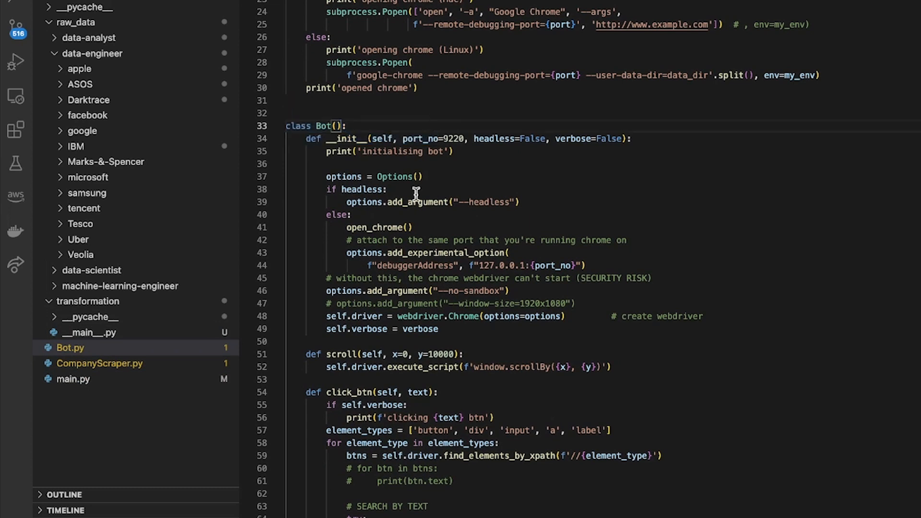
scroll(up, 3)
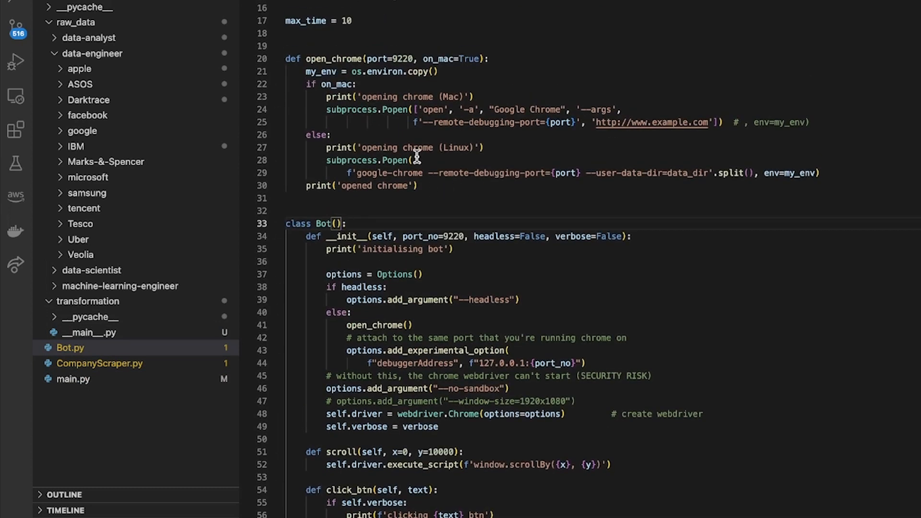
scroll(down, 3)
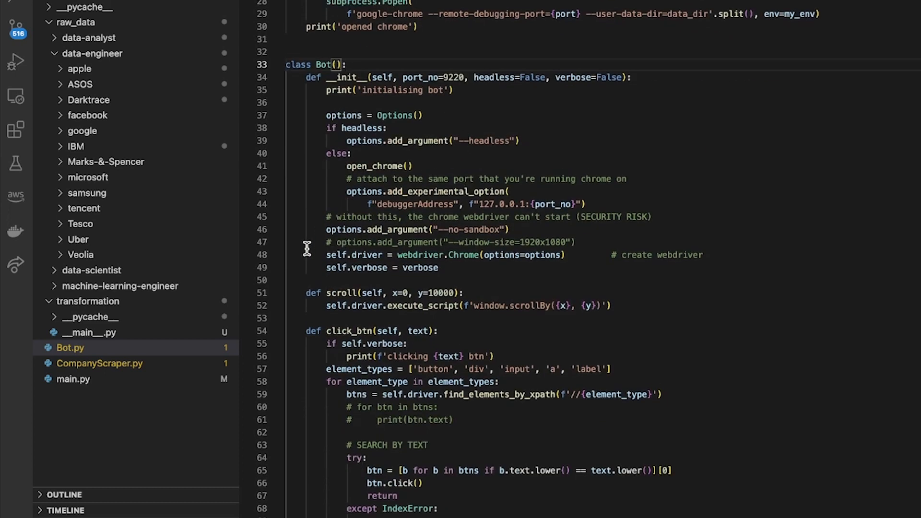
double_click(357, 256)
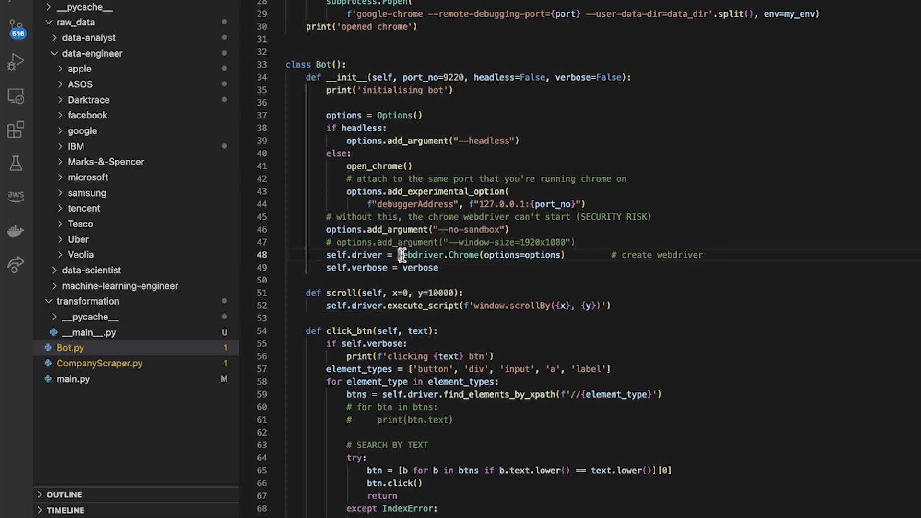
scroll(down, 3)
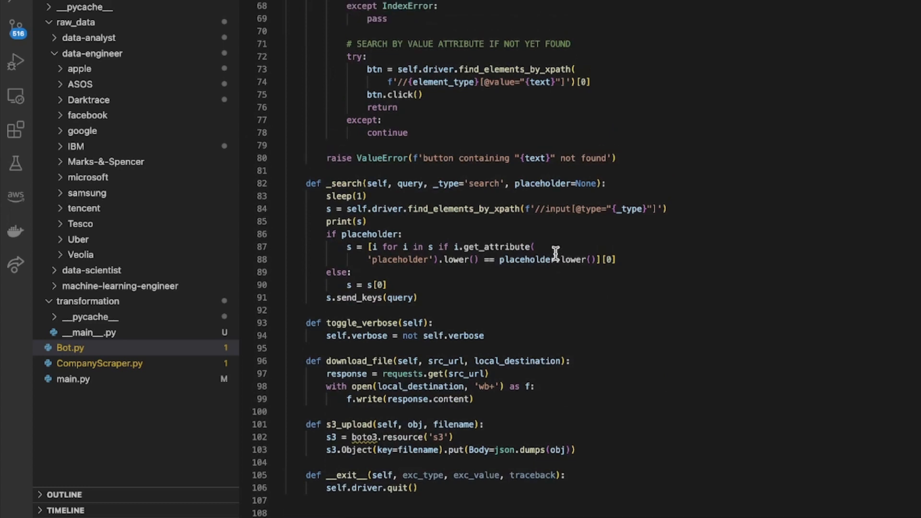
scroll(up, 3)
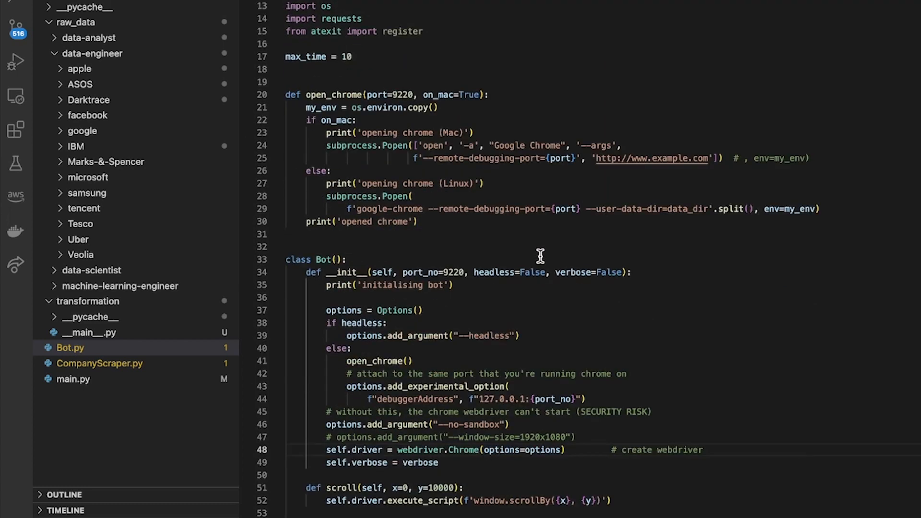
mouse_move(548, 487)
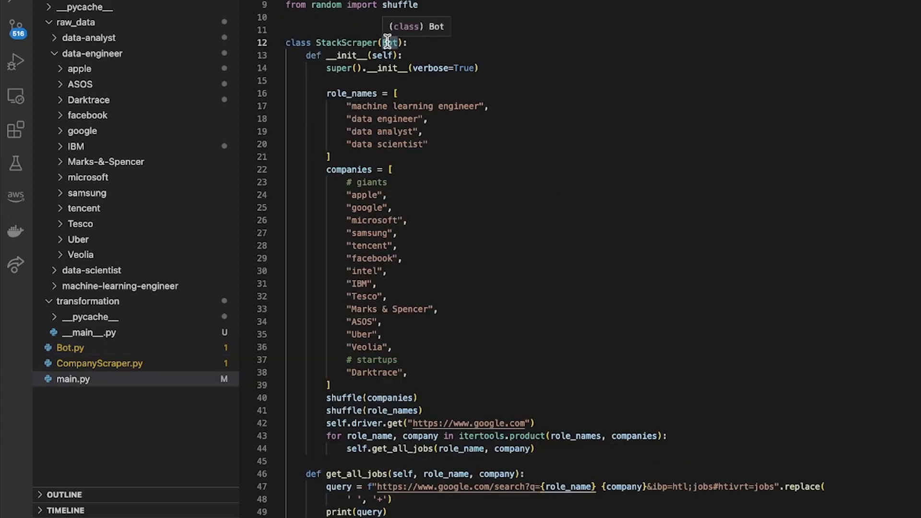
mouse_move(357, 68)
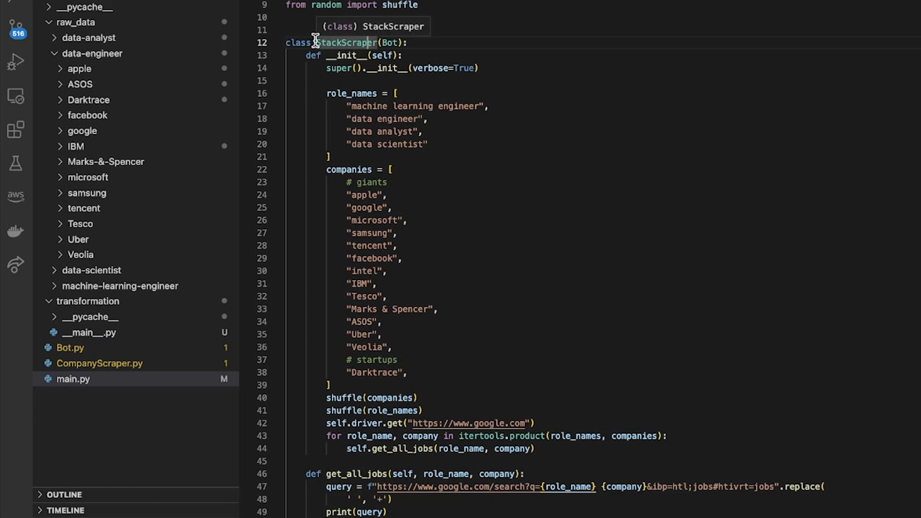
mouse_move(398, 56)
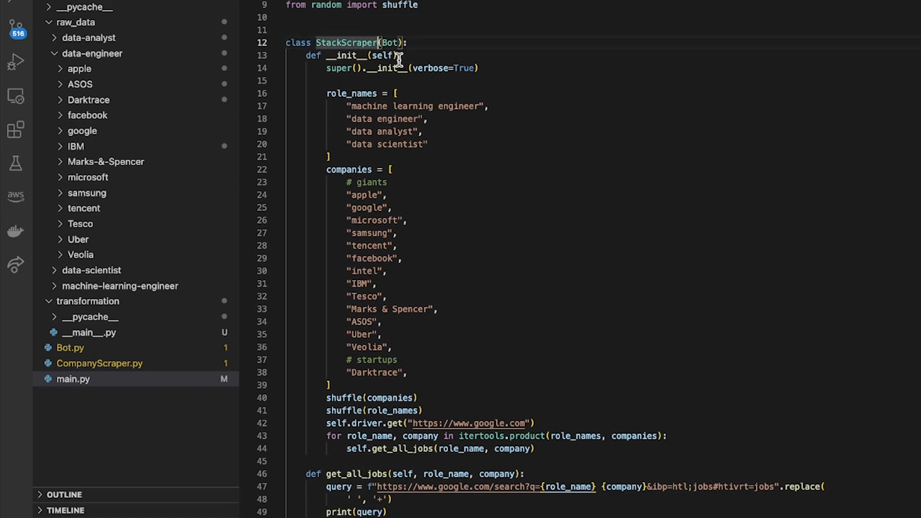
- Return to StackScraper and highlight its parent Bot constructor call
scroll(down, 3)
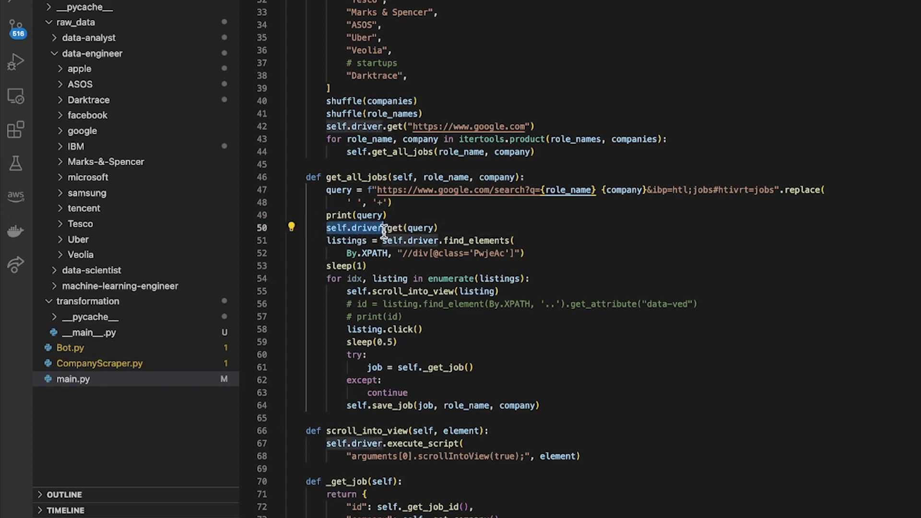
scroll(up, 3)
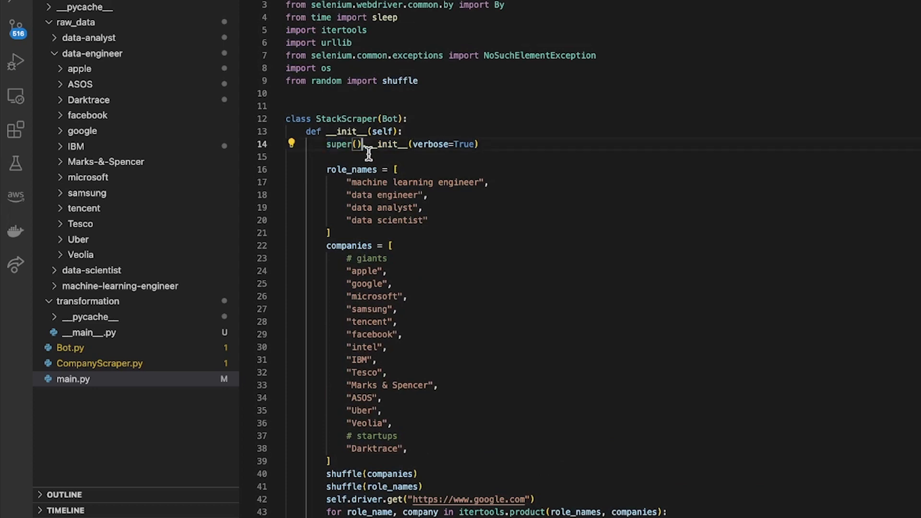
double_click(385, 145)
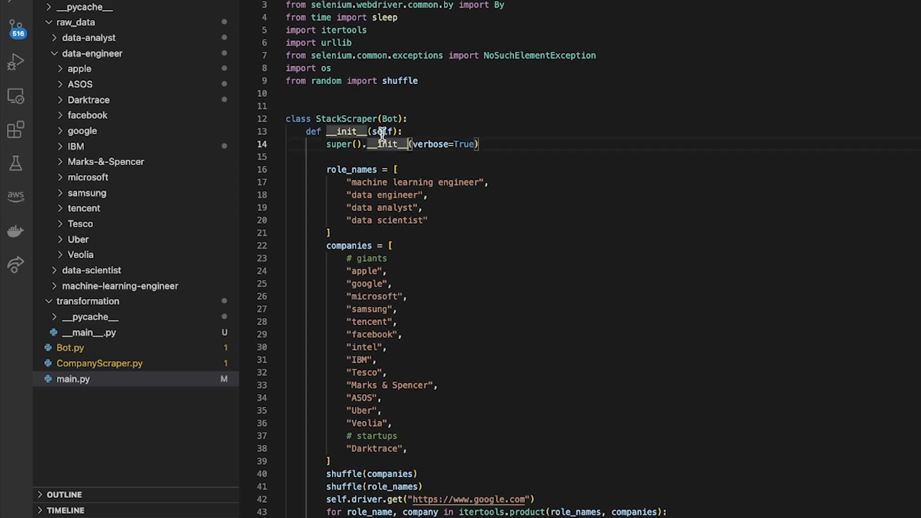
scroll(down, 3)
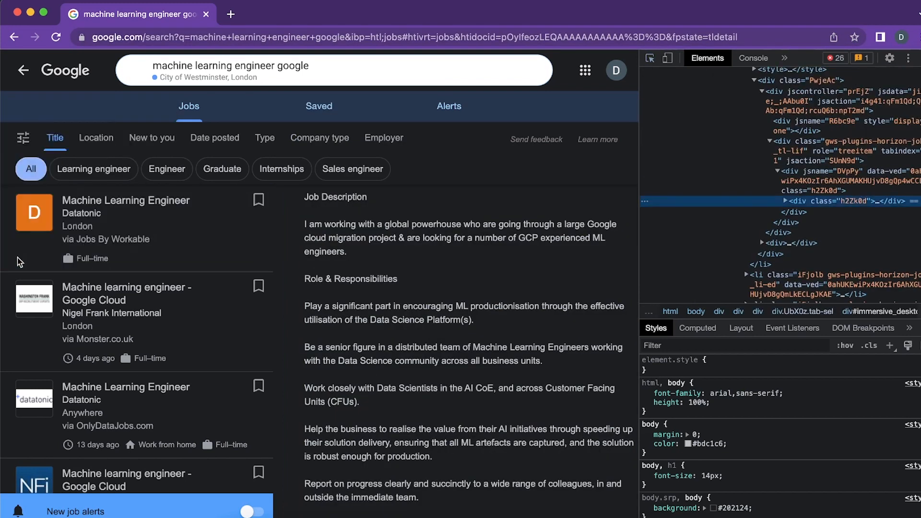
- Inspect the div.PwjeAc wrapping the first Datatonic listing in the Elements panel and collapse it
click(650, 58)
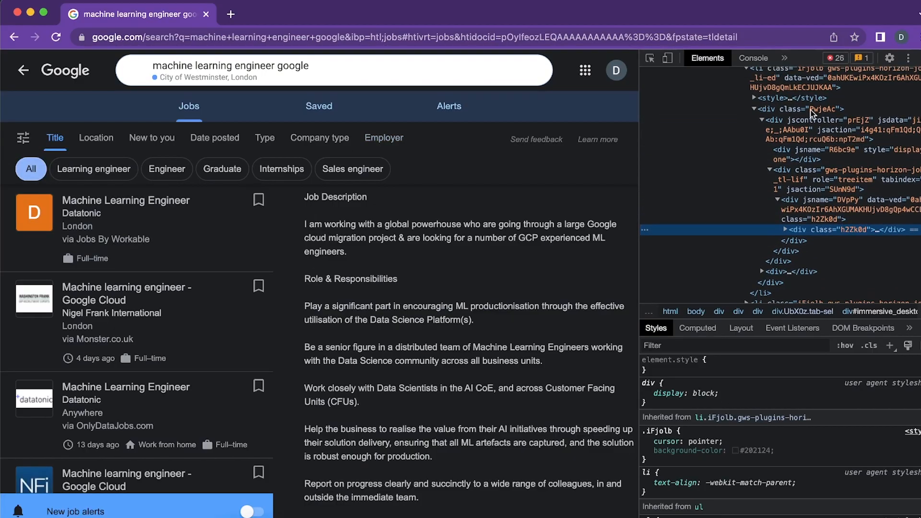
click(797, 109)
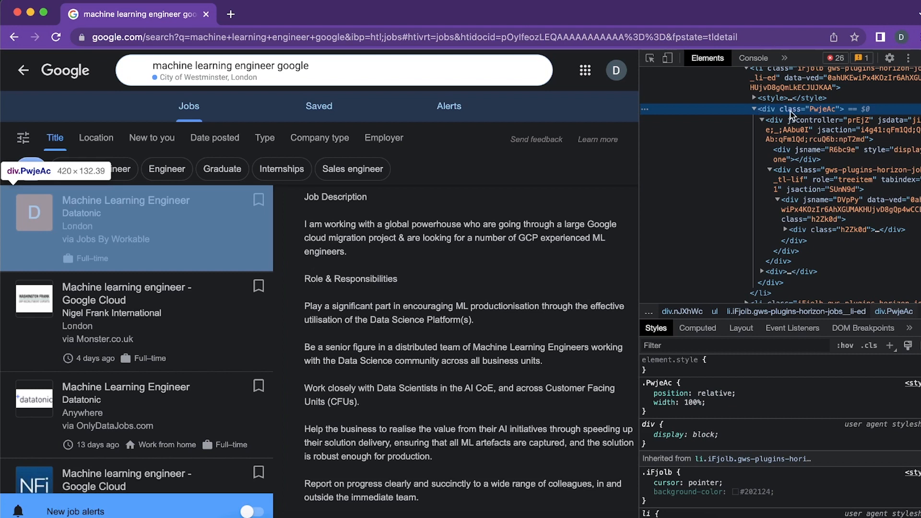
click(754, 109)
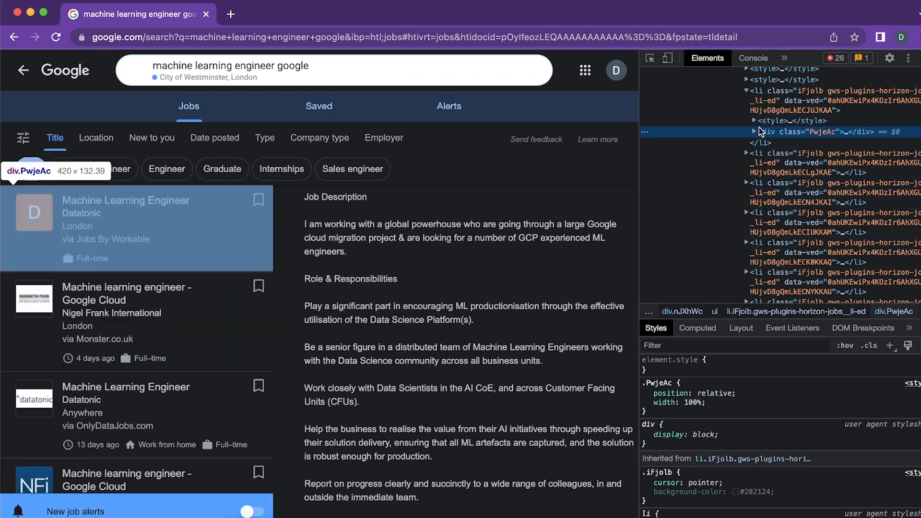
mouse_move(760, 93)
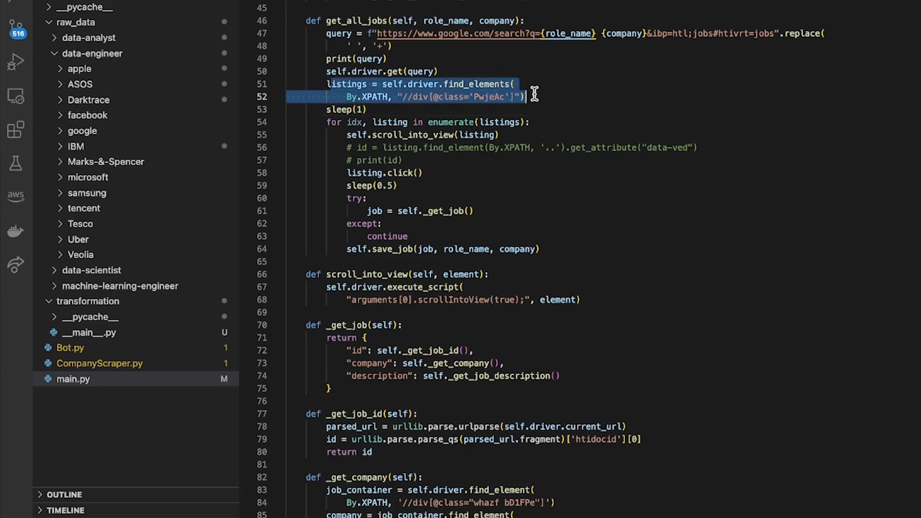
click(323, 111)
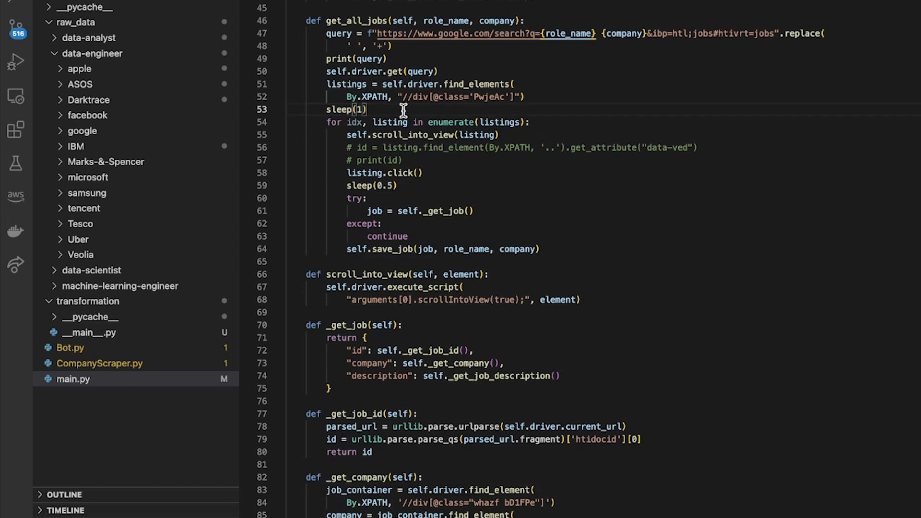
mouse_move(485, 98)
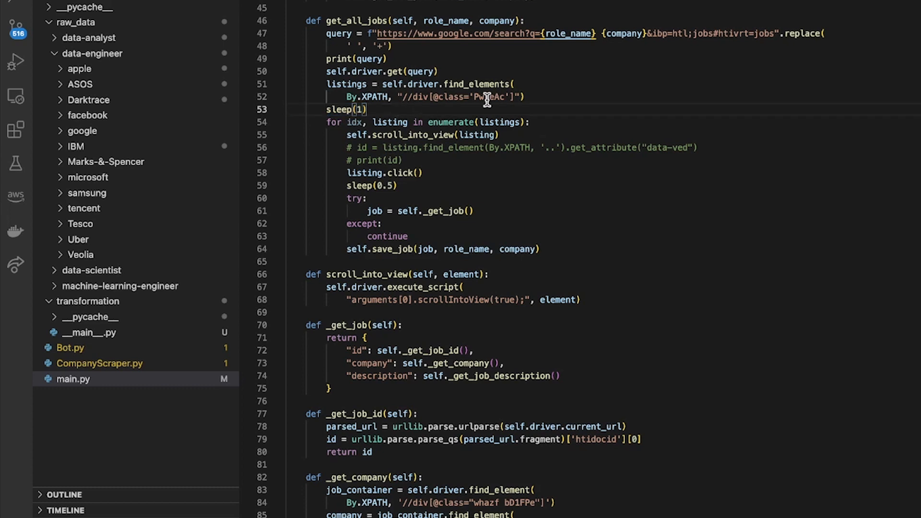
mouse_move(462, 108)
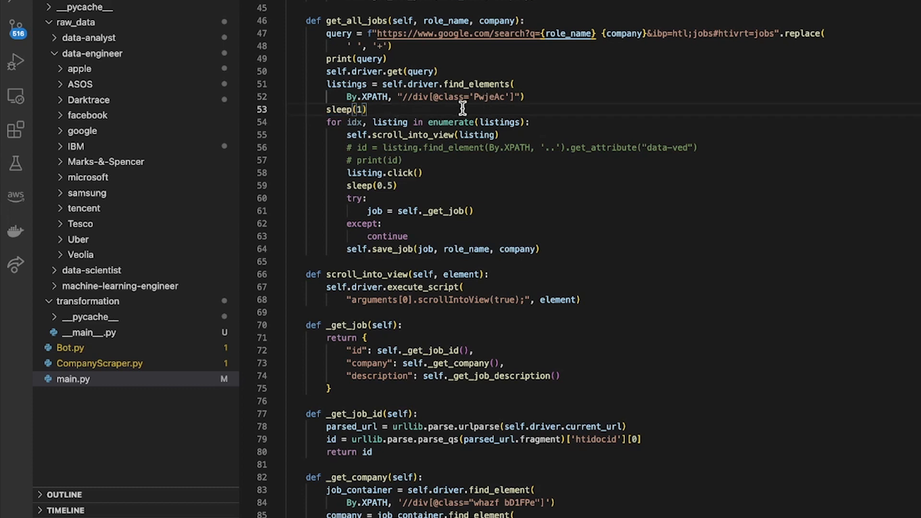
mouse_move(369, 127)
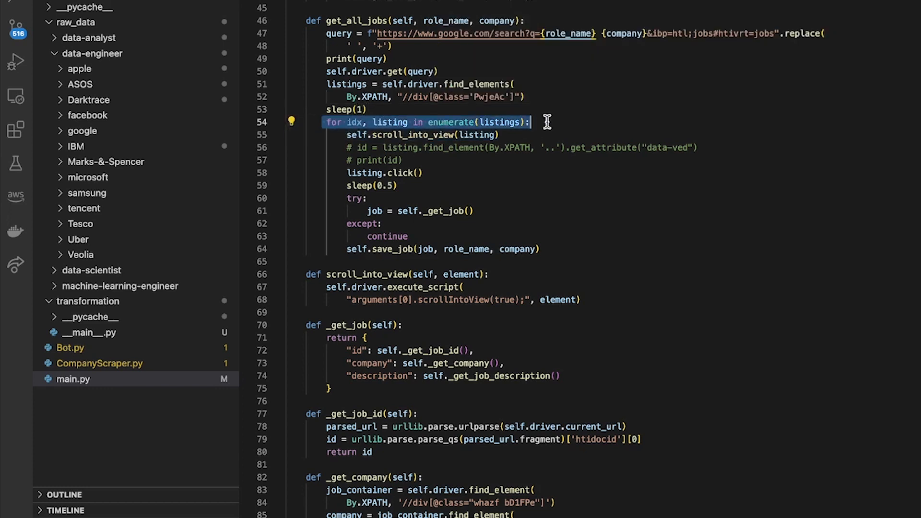
click(502, 135)
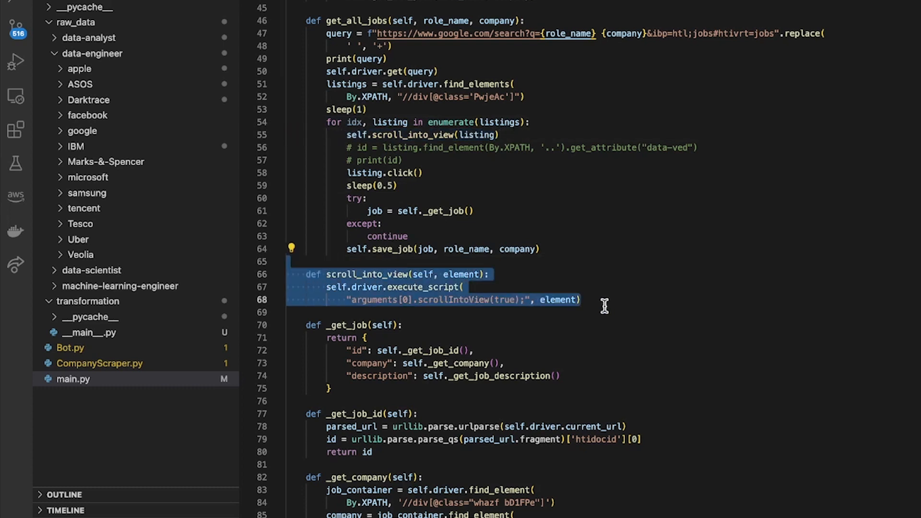
mouse_move(523, 297)
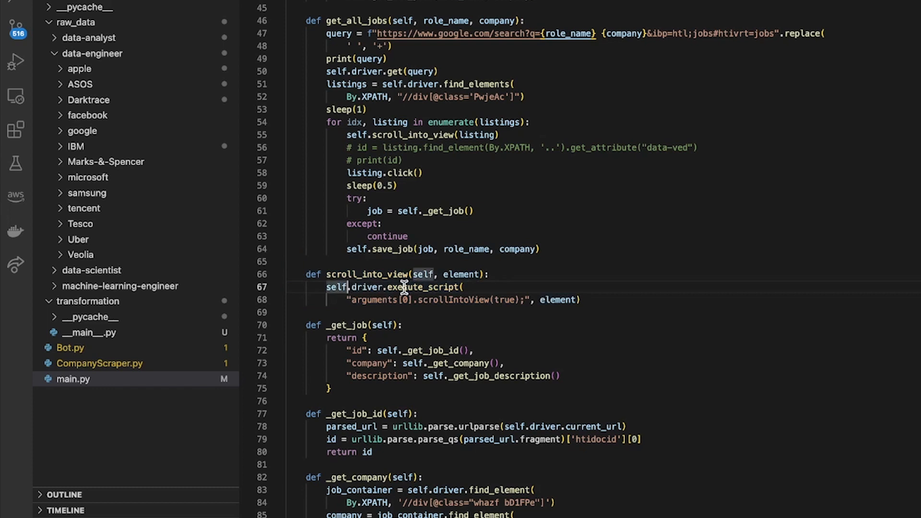
mouse_move(385, 288)
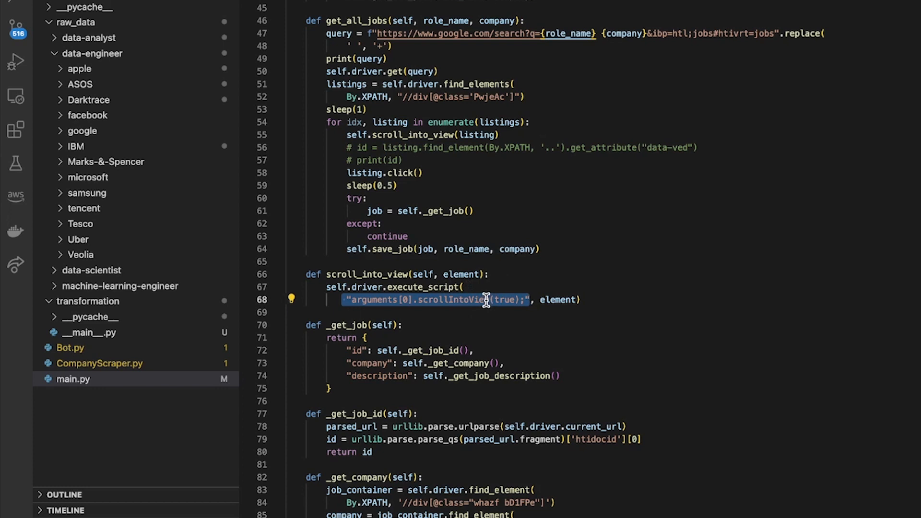
click(565, 299)
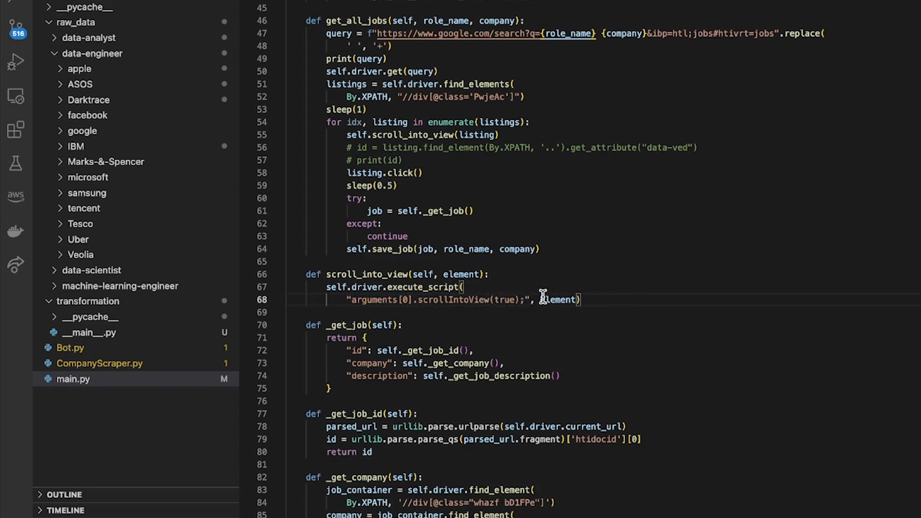
double_click(561, 299)
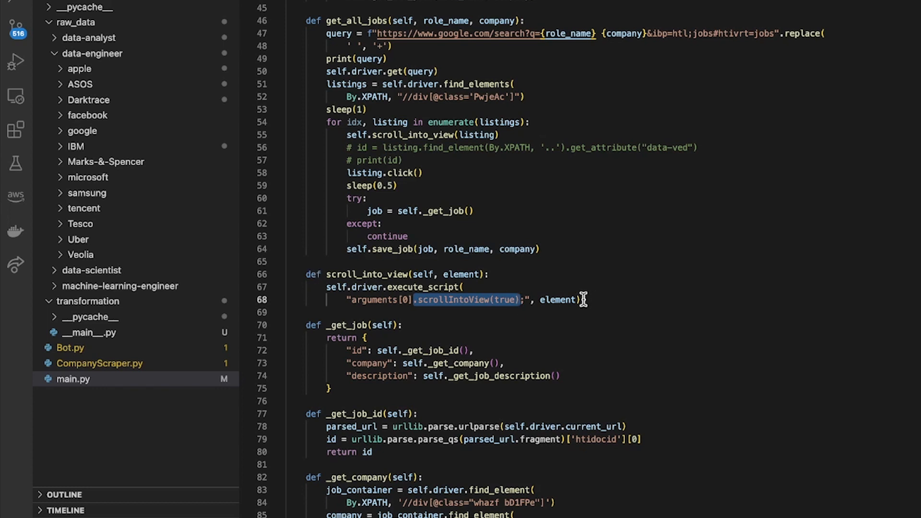
mouse_move(567, 299)
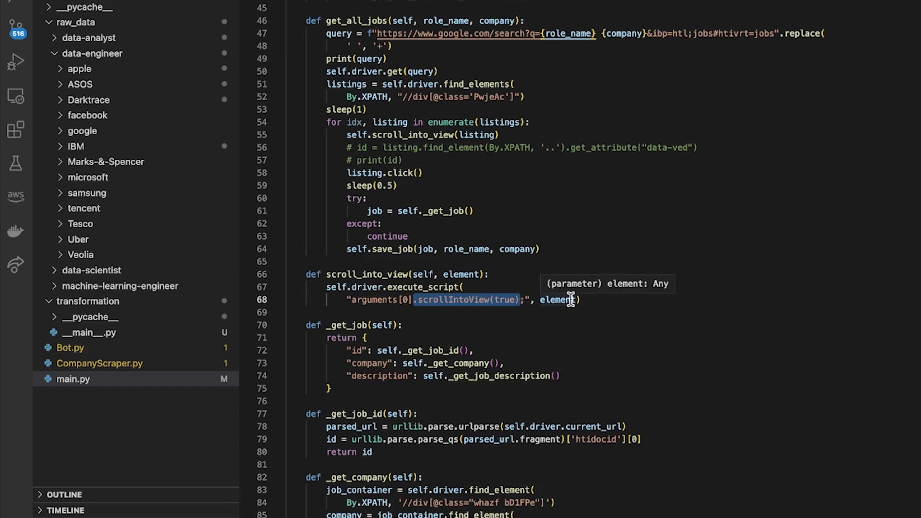
mouse_move(436, 72)
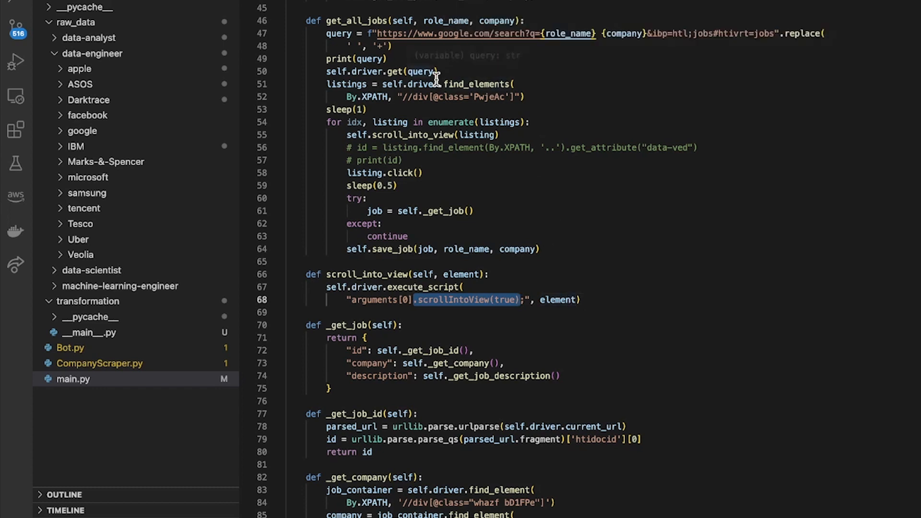
mouse_move(332, 135)
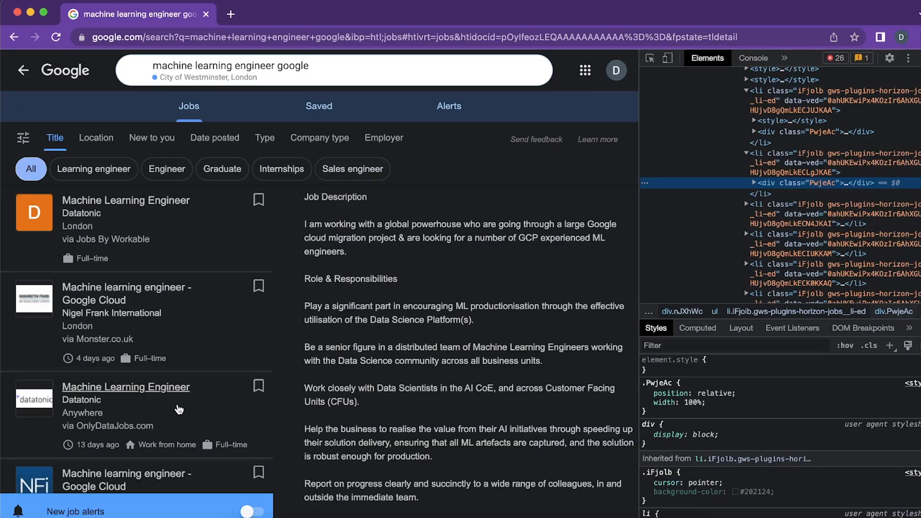
- Scroll down the Google Jobs results to another Datatonic listing
scroll(down, 3)
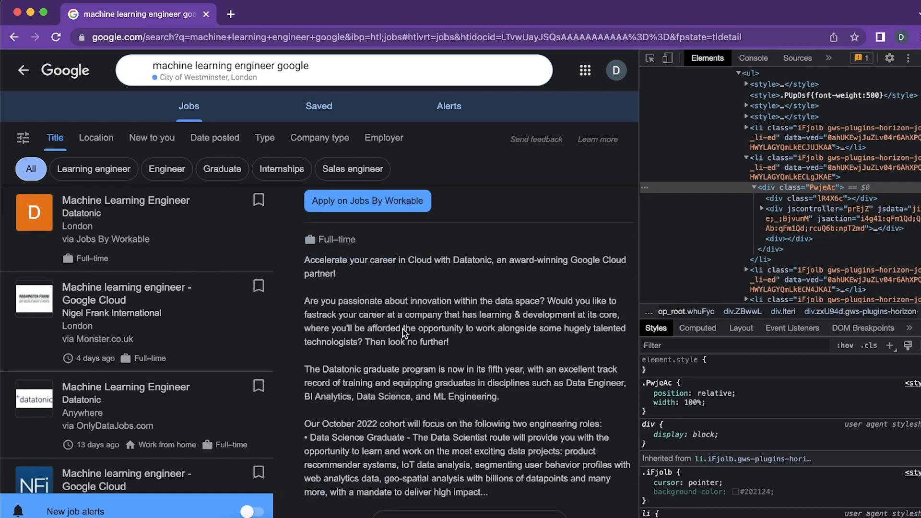
scroll(down, 3)
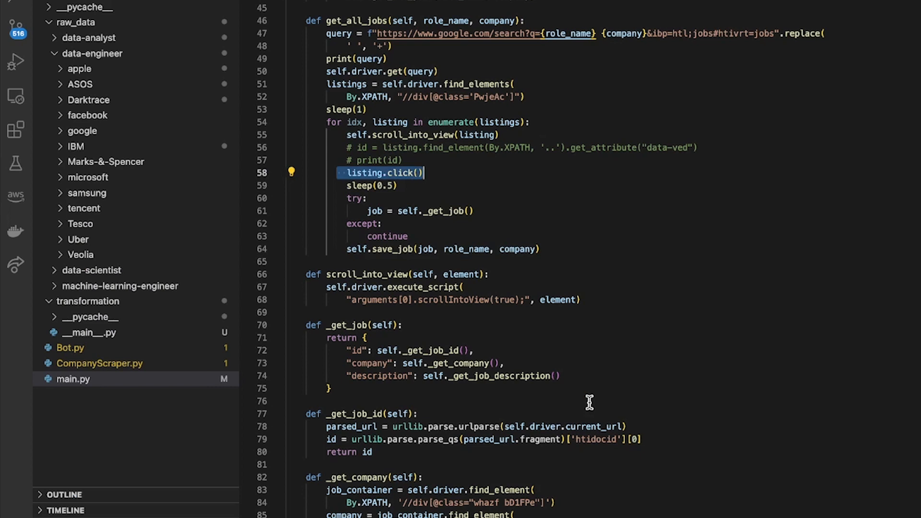
click(446, 172)
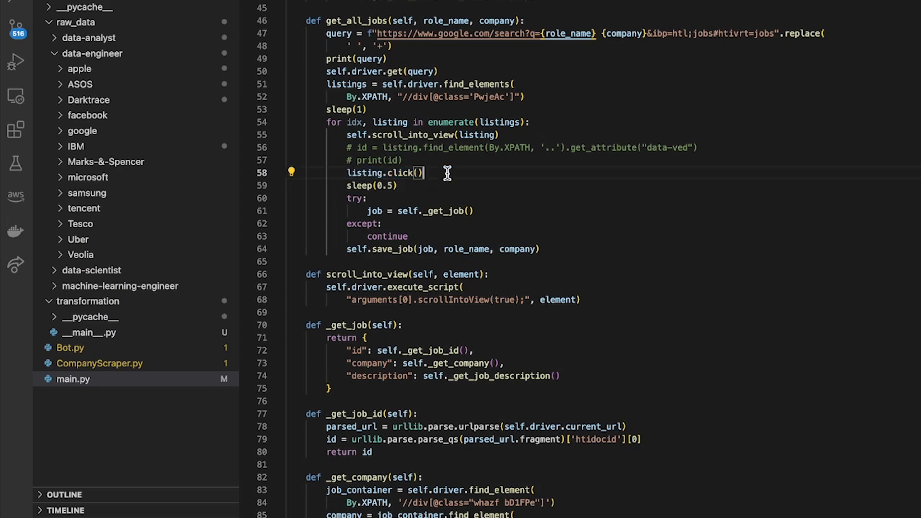
mouse_move(358, 186)
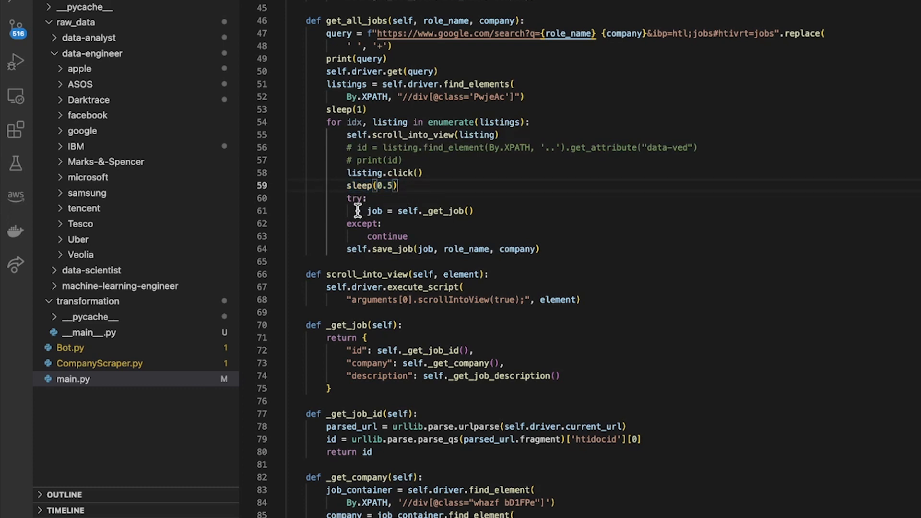
double_click(412, 211)
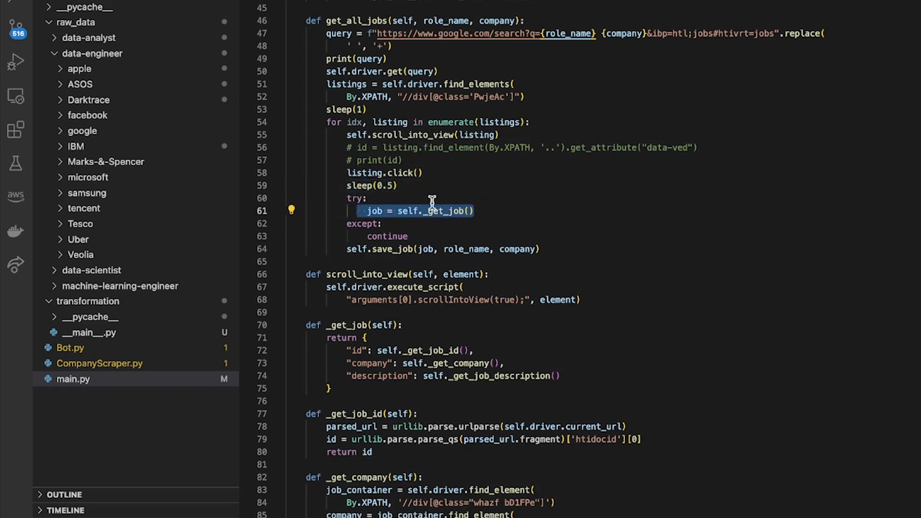
mouse_move(428, 211)
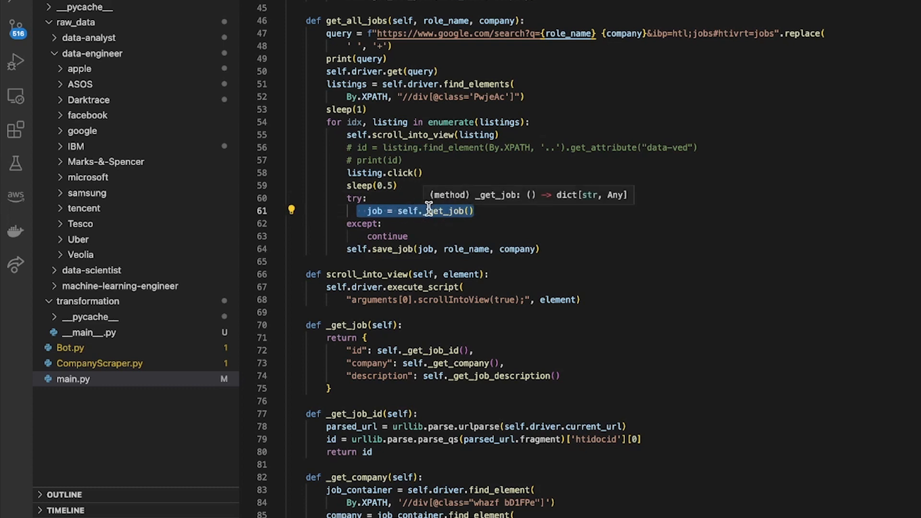
mouse_move(321, 330)
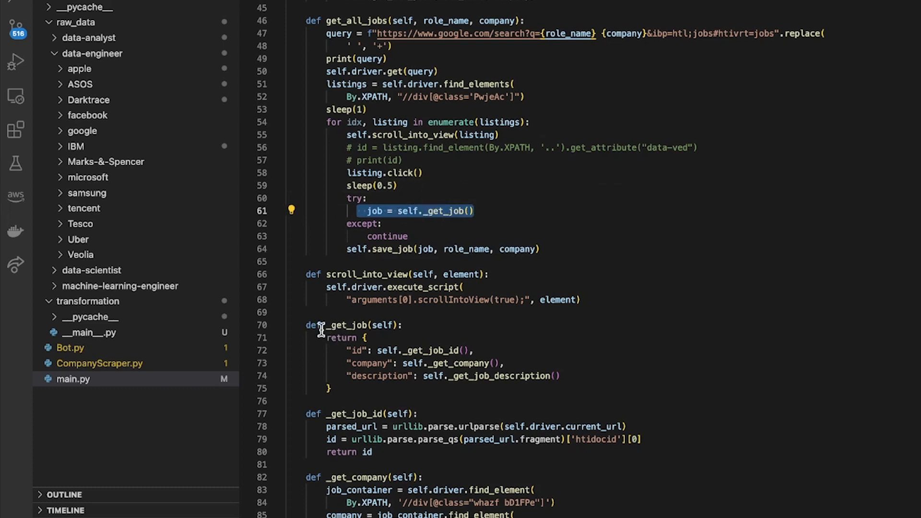
click(352, 338)
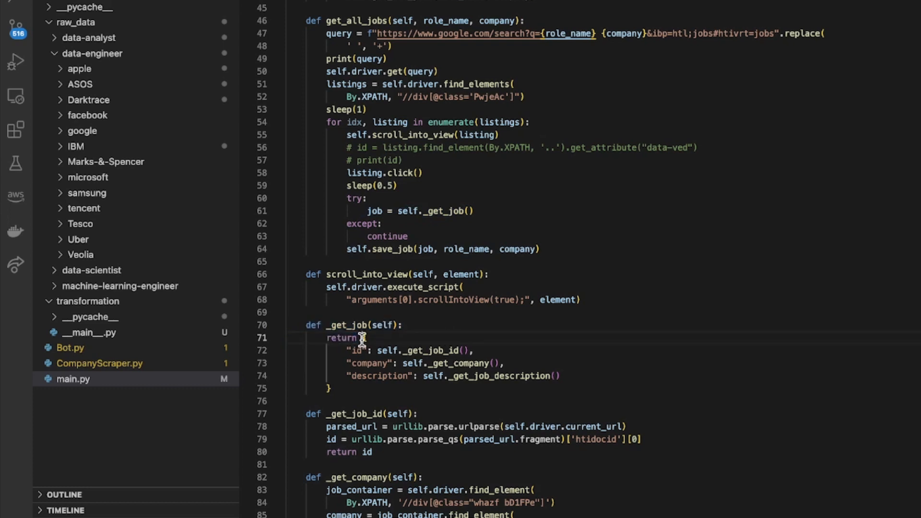
double_click(427, 351)
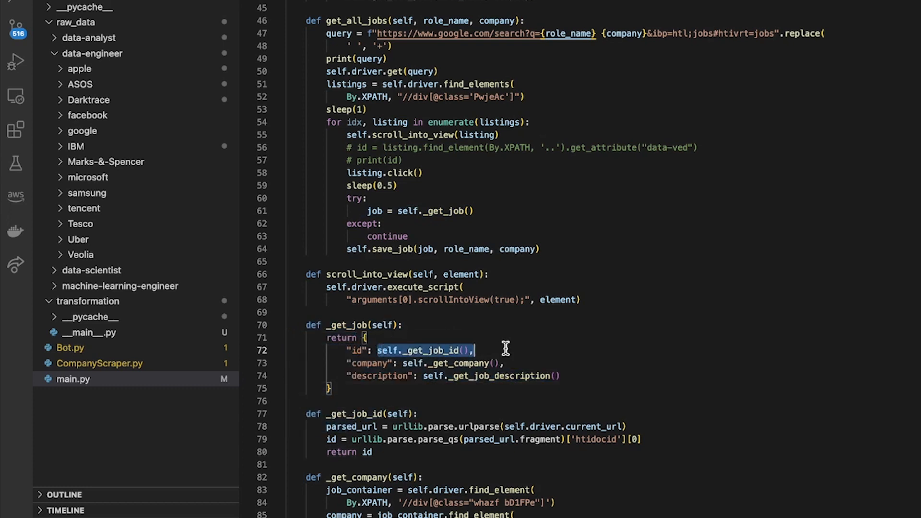
mouse_move(462, 352)
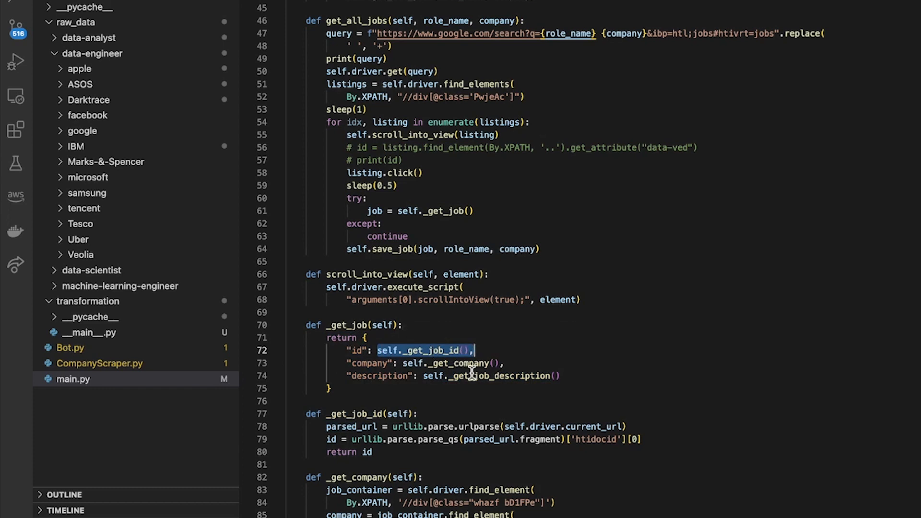
click(450, 377)
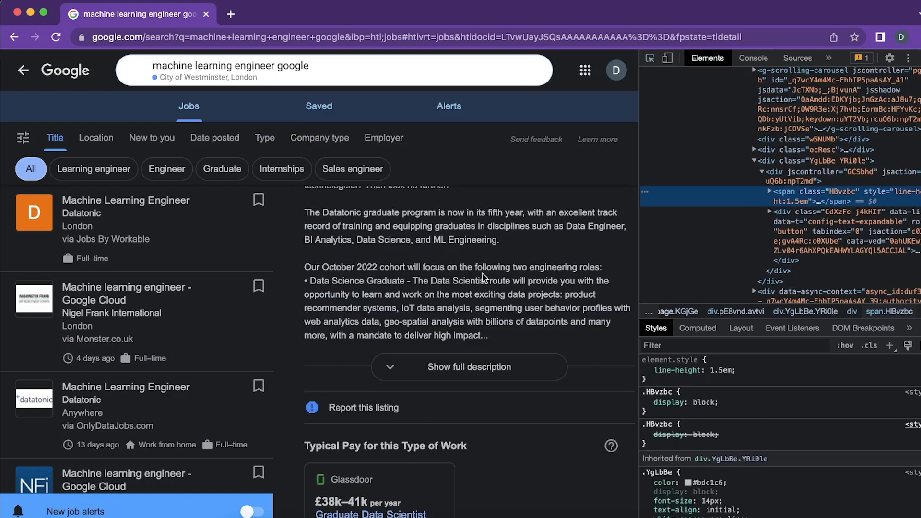
mouse_move(834, 172)
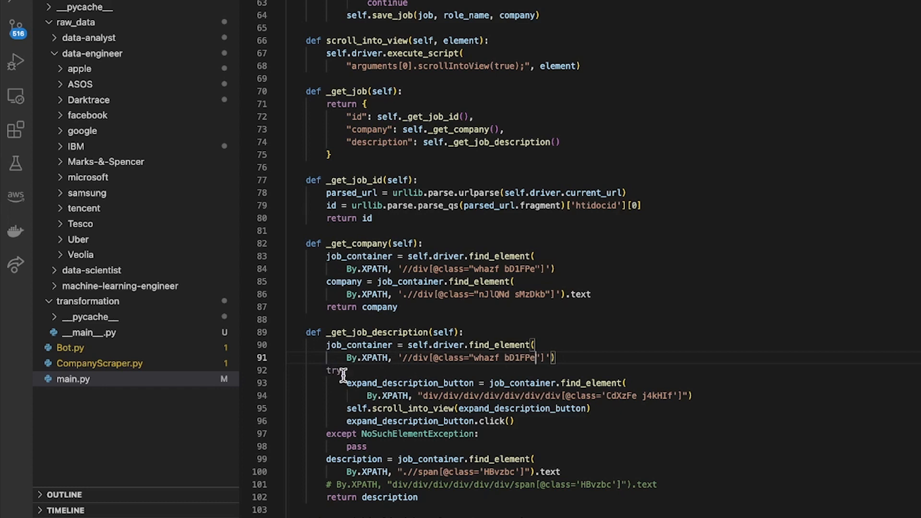
- Select the long div chain in _get_job_description's button lookup to swap for the CdXzFe j4kHIf path
double_click(409, 383)
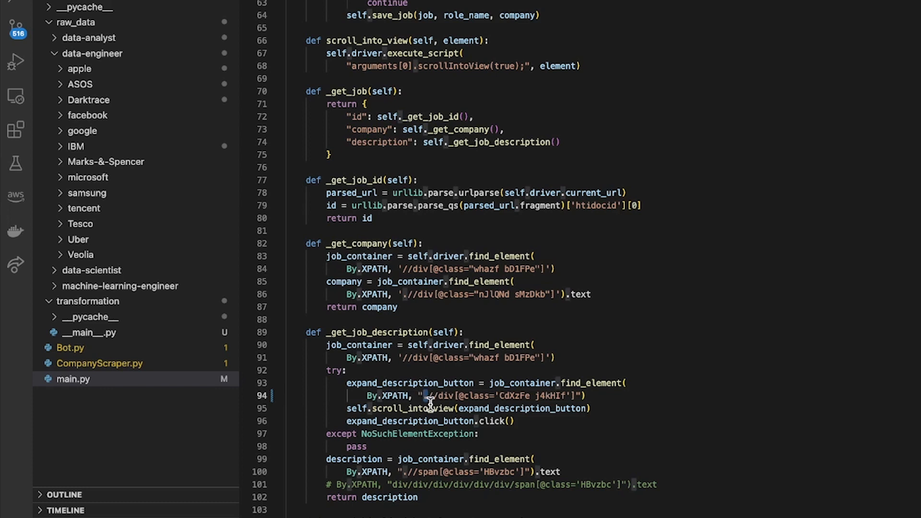
double_click(435, 395)
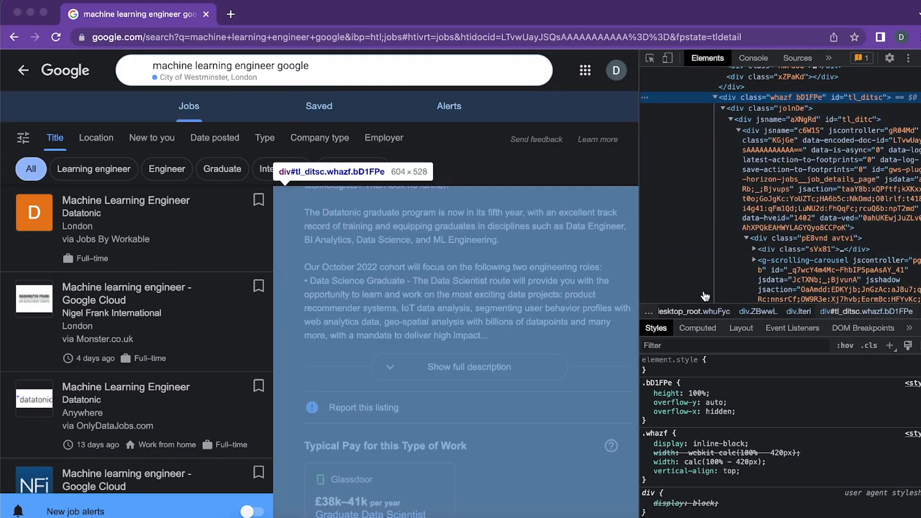
mouse_move(812, 260)
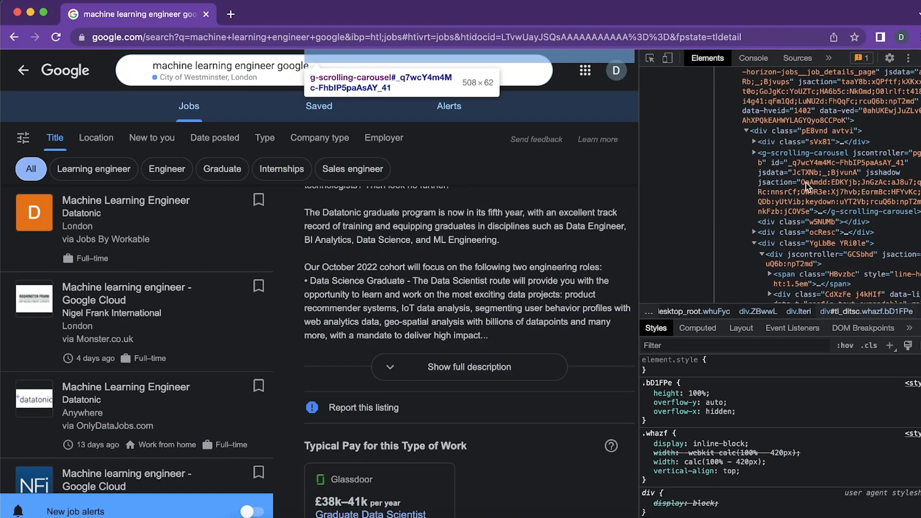
mouse_move(841, 243)
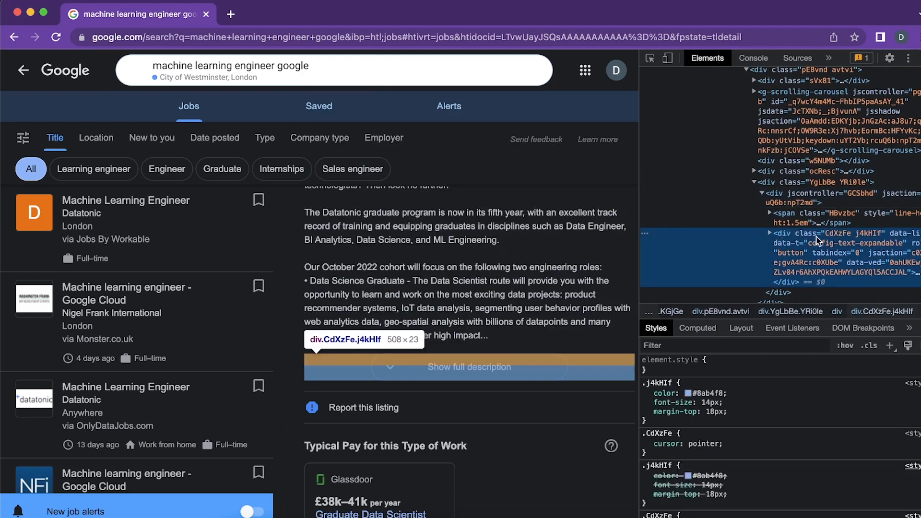
mouse_move(846, 241)
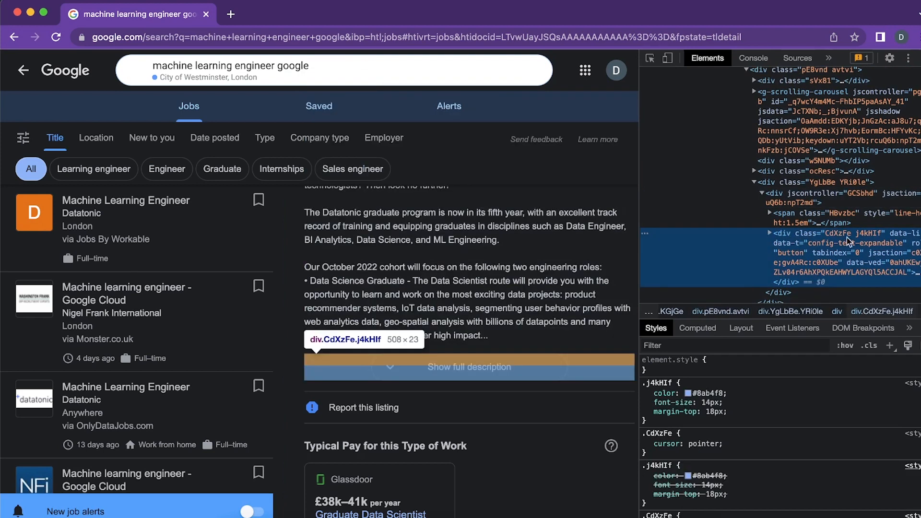
mouse_move(328, 374)
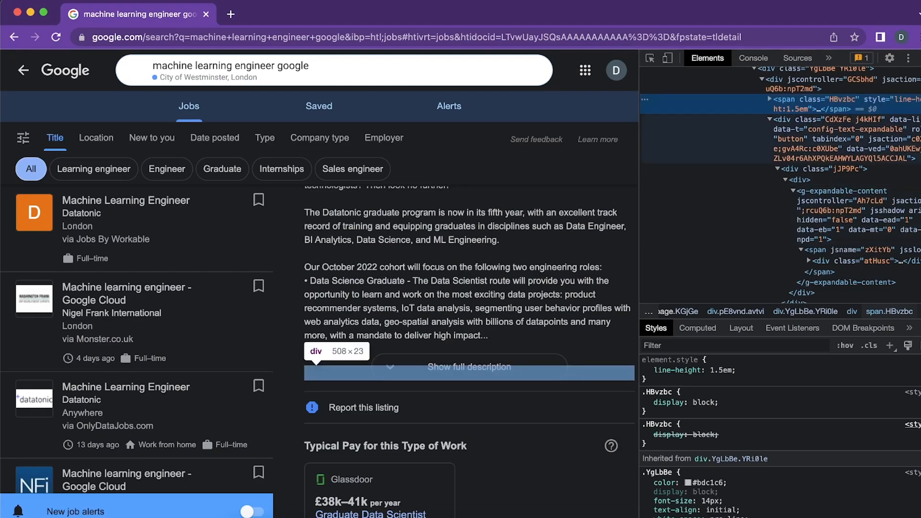
mouse_move(483, 334)
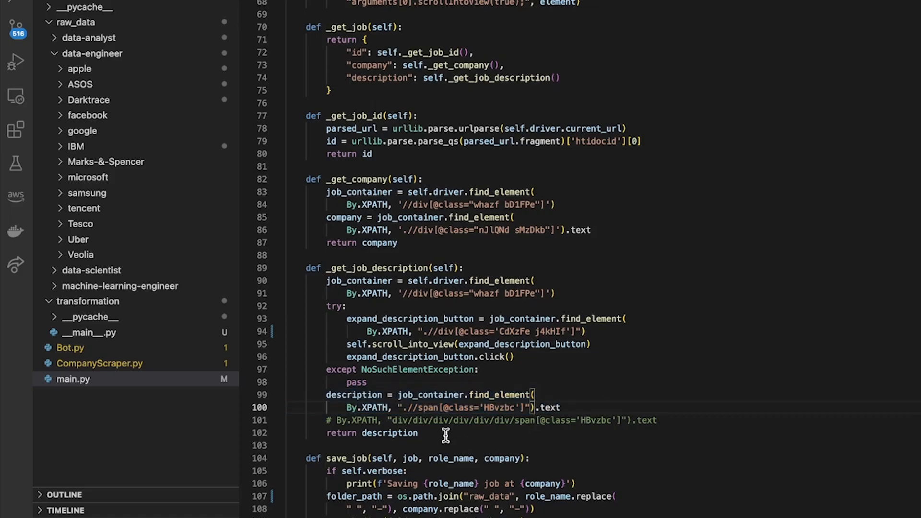
scroll(up, 3)
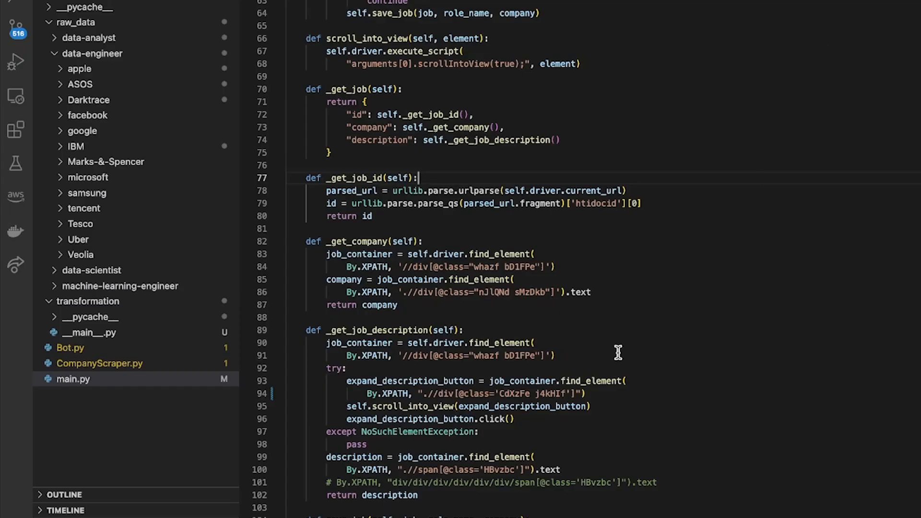
mouse_move(476, 218)
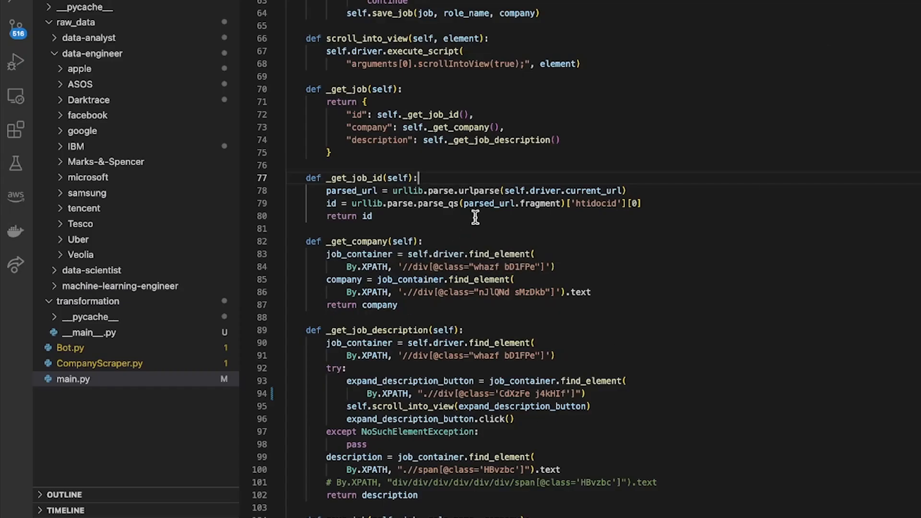
mouse_move(476, 190)
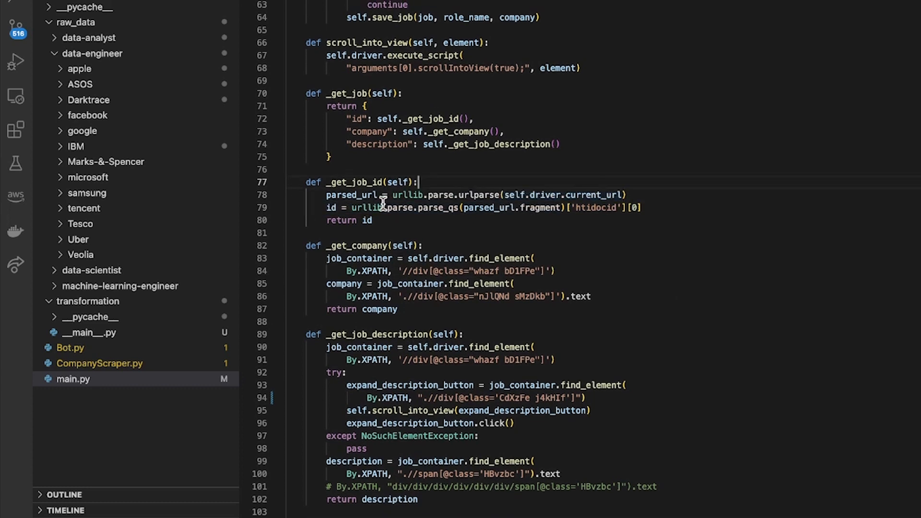
double_click(438, 194)
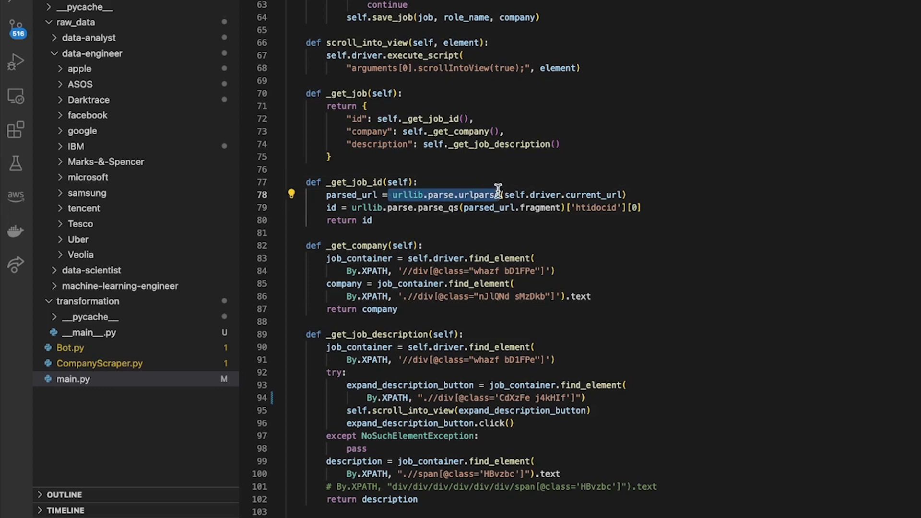
mouse_move(426, 203)
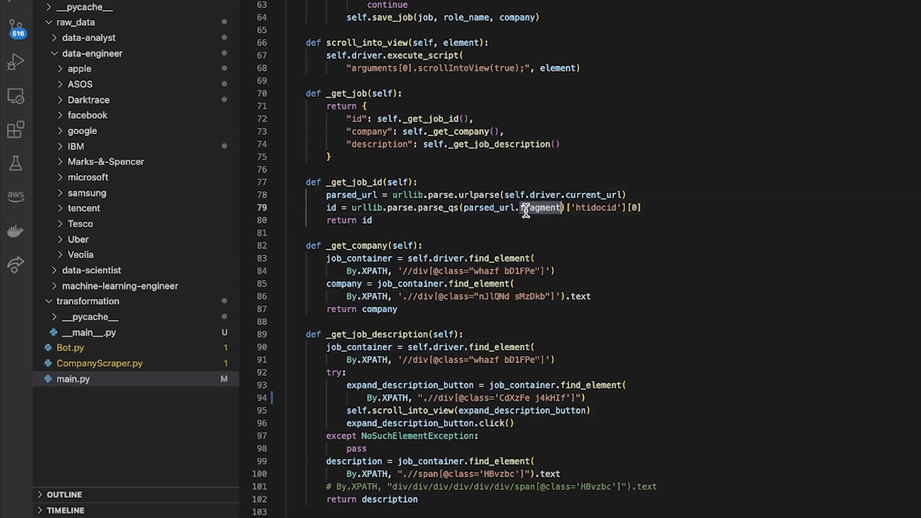
mouse_move(398, 210)
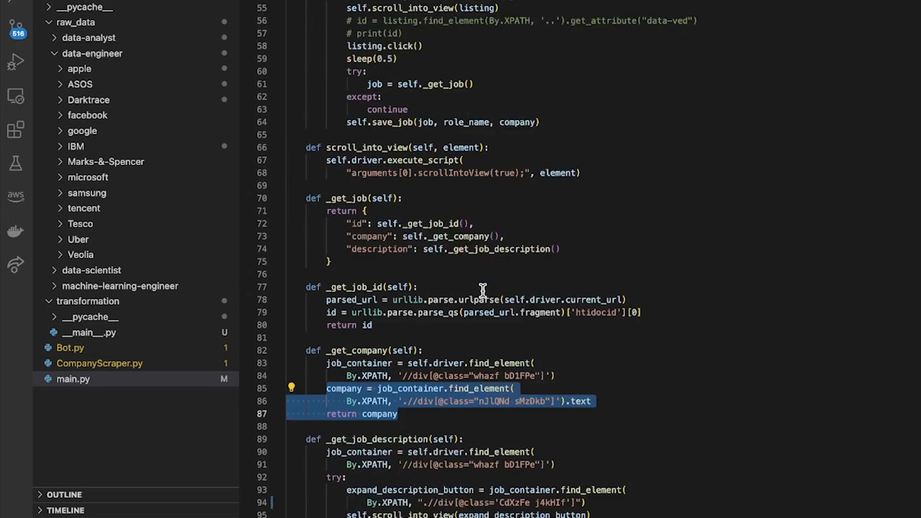
scroll(up, 3)
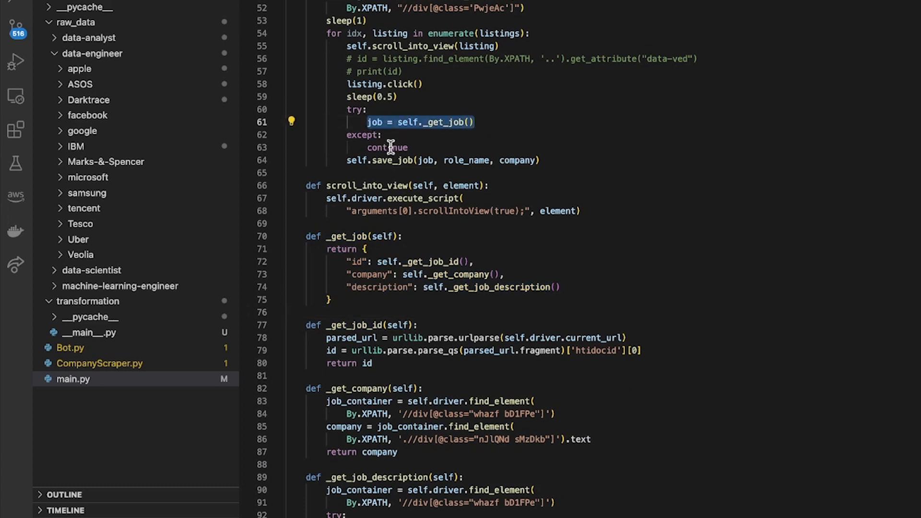
double_click(388, 148)
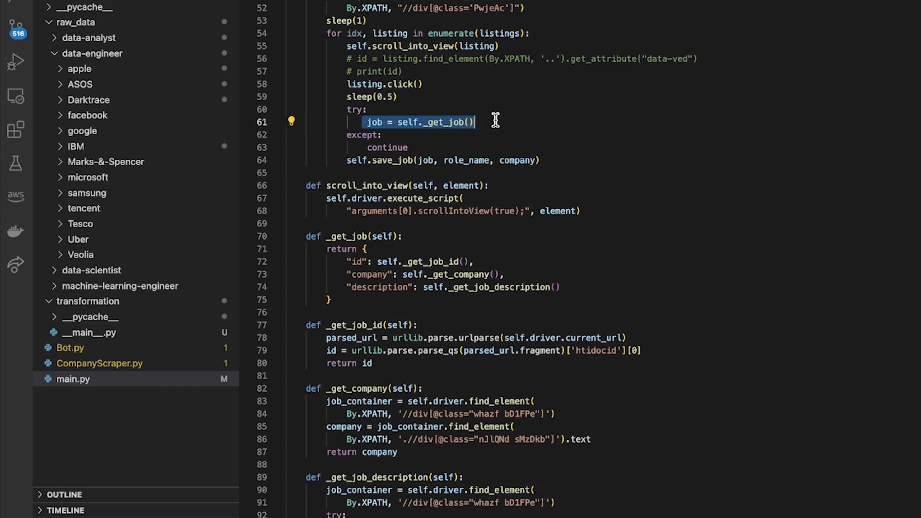
click(470, 122)
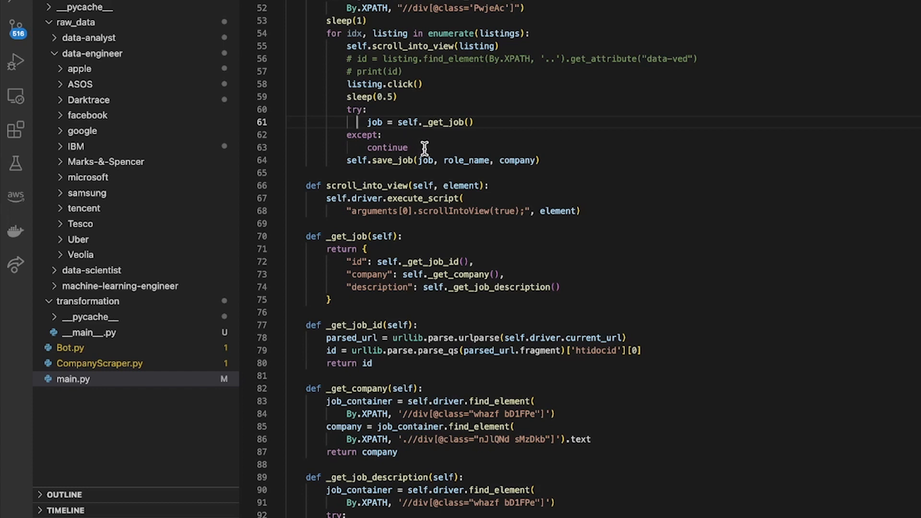
double_click(387, 148)
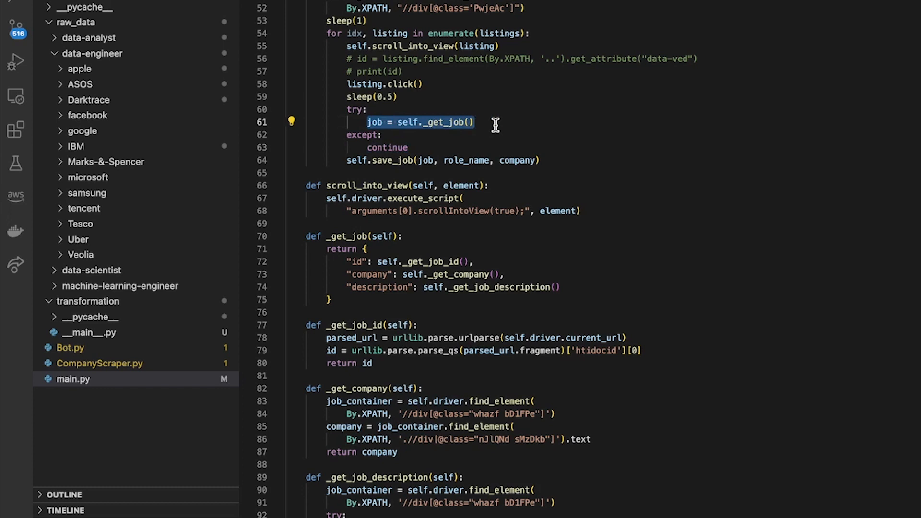
mouse_move(518, 123)
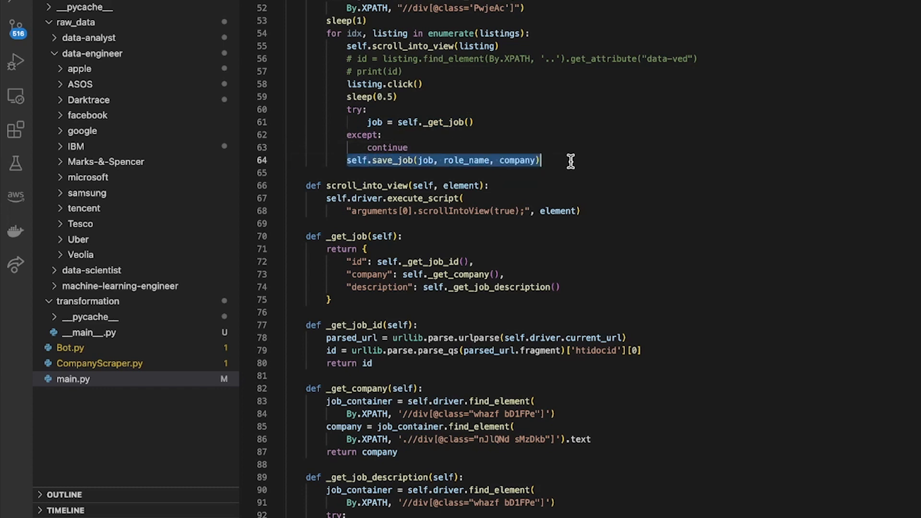
- Review save_job's folder path and view a saved Apple data-engineer job JSON from raw_data
scroll(down, 3)
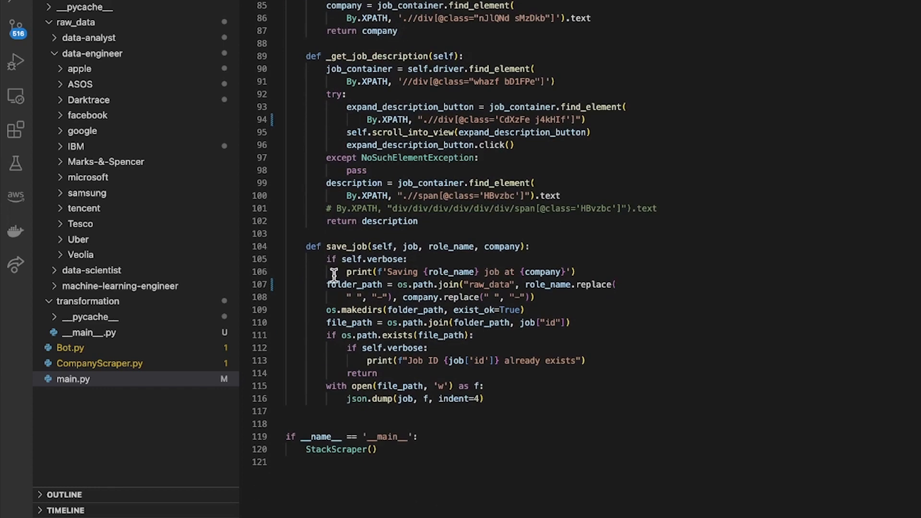
double_click(355, 284)
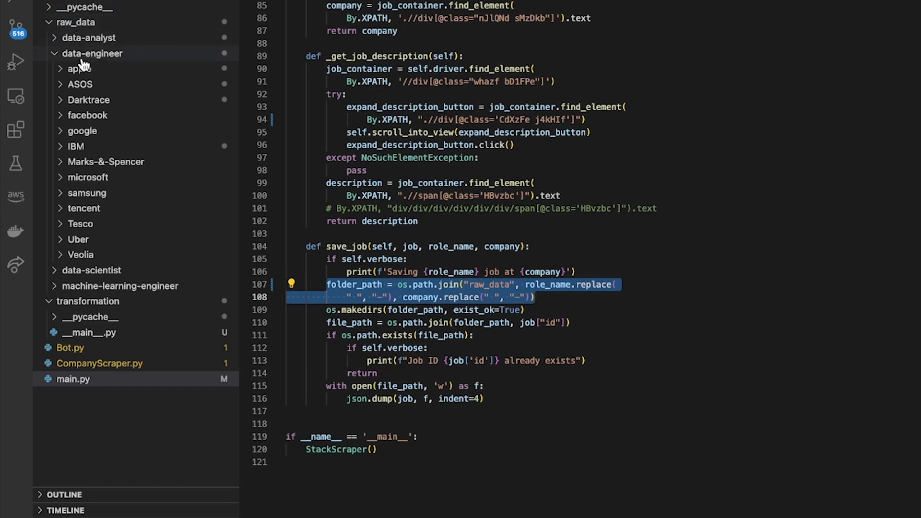
click(77, 69)
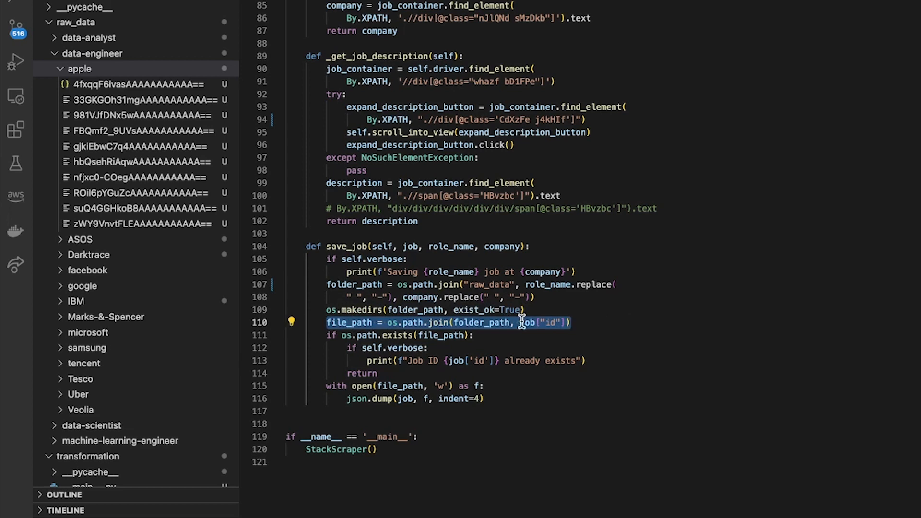
click(540, 322)
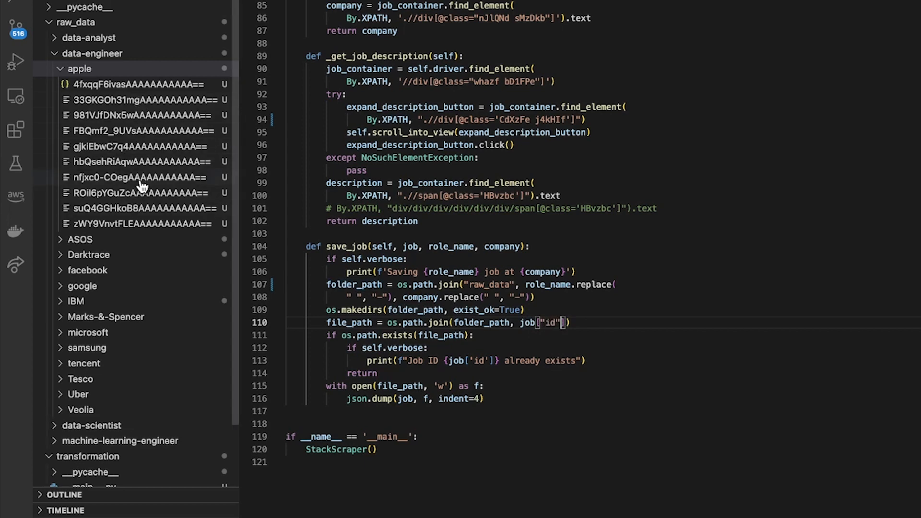
mouse_move(332, 338)
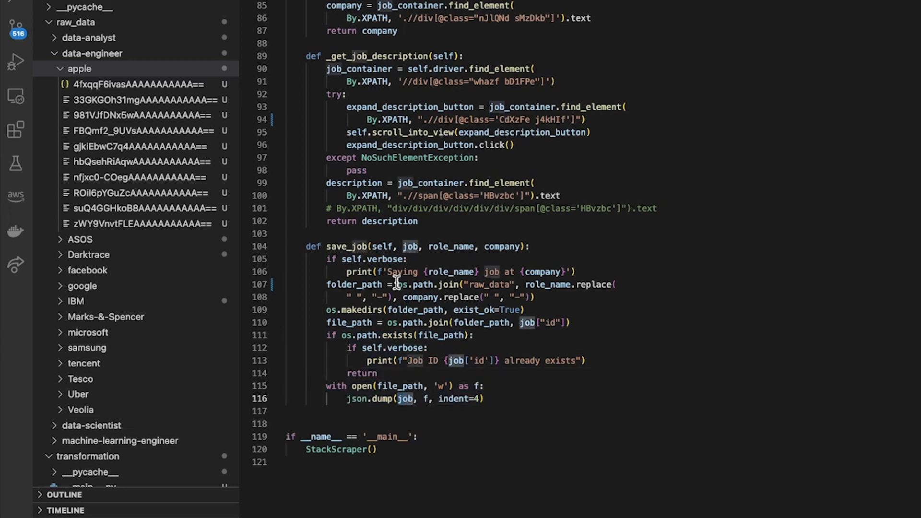
scroll(up, 3)
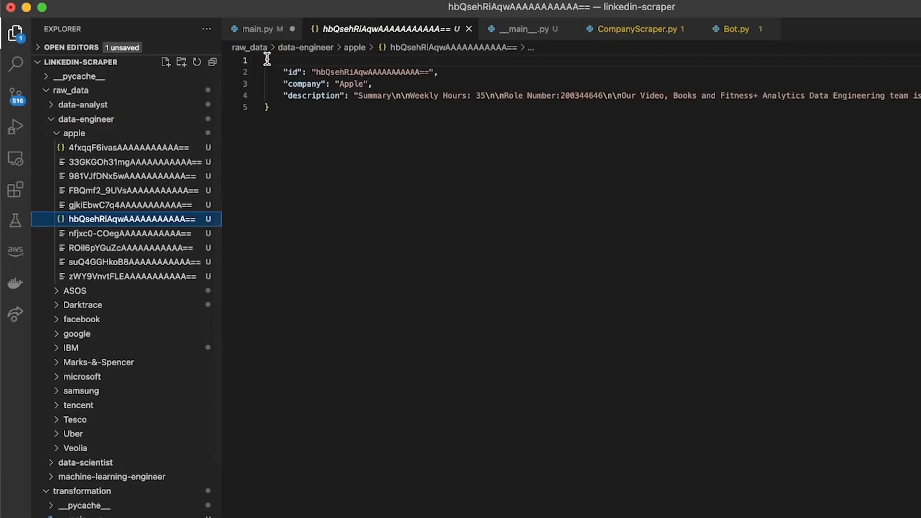
mouse_move(347, 187)
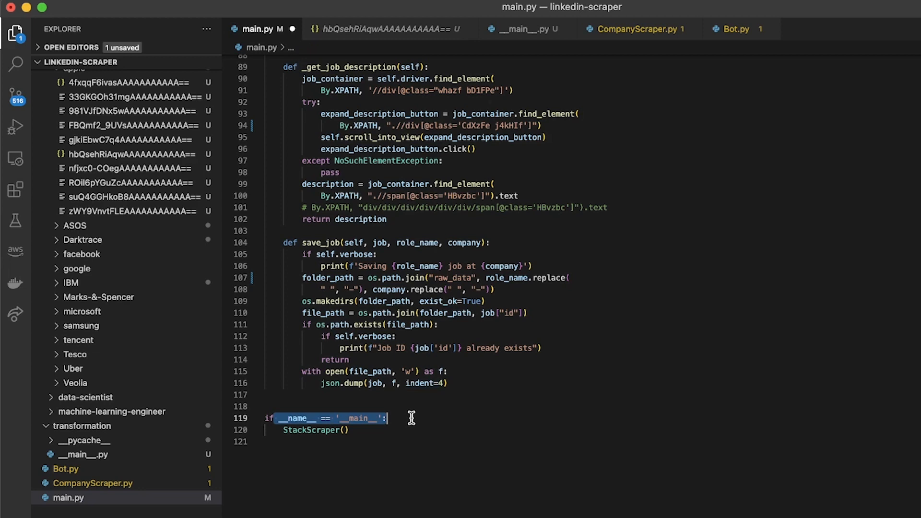
- Highlight the line that starts the scraper before running python main.py in the terminal
click(388, 430)
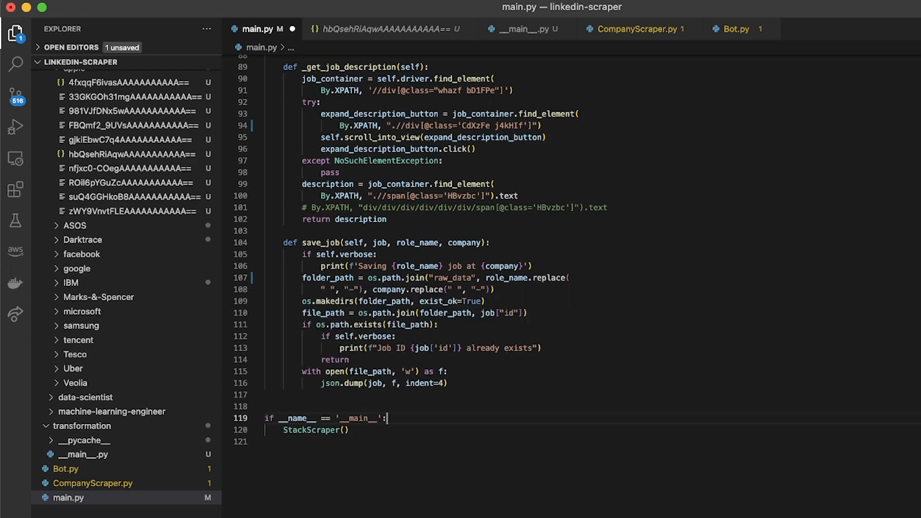
double_click(314, 430)
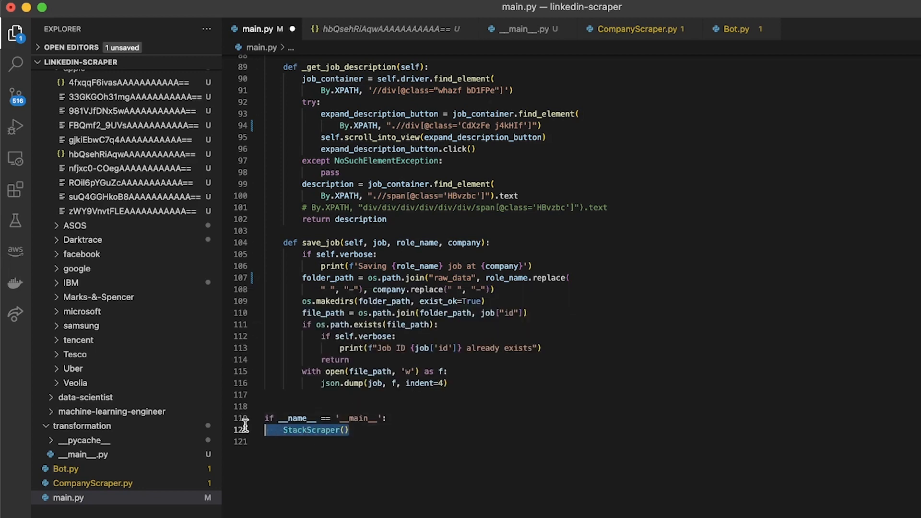
scroll(up, 3)
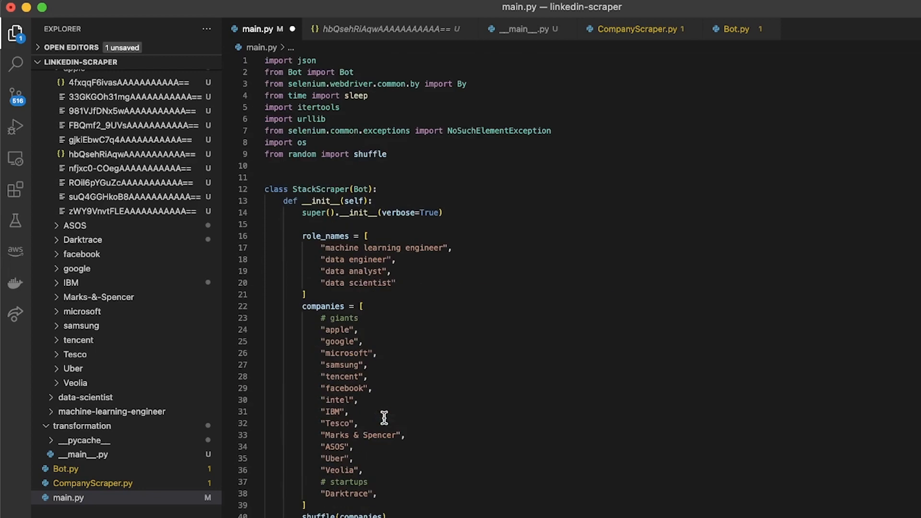
scroll(down, 3)
text(python main.py)
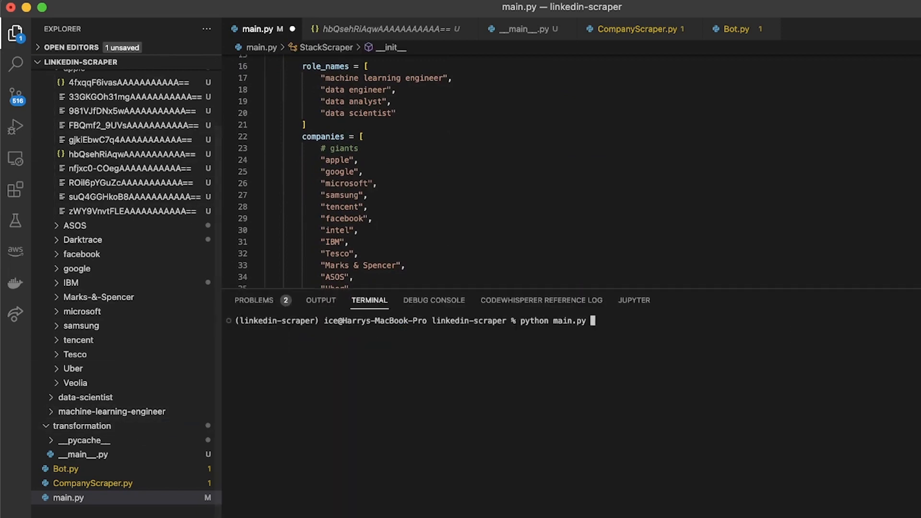
mouse_move(428, 384)
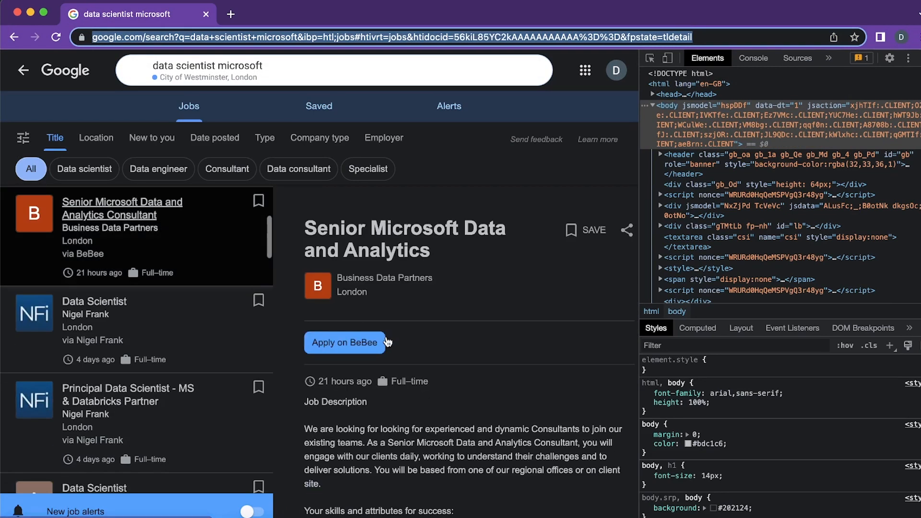
- View the data scientist microsoft Google Jobs results in the script-launched Chrome window
click(122, 208)
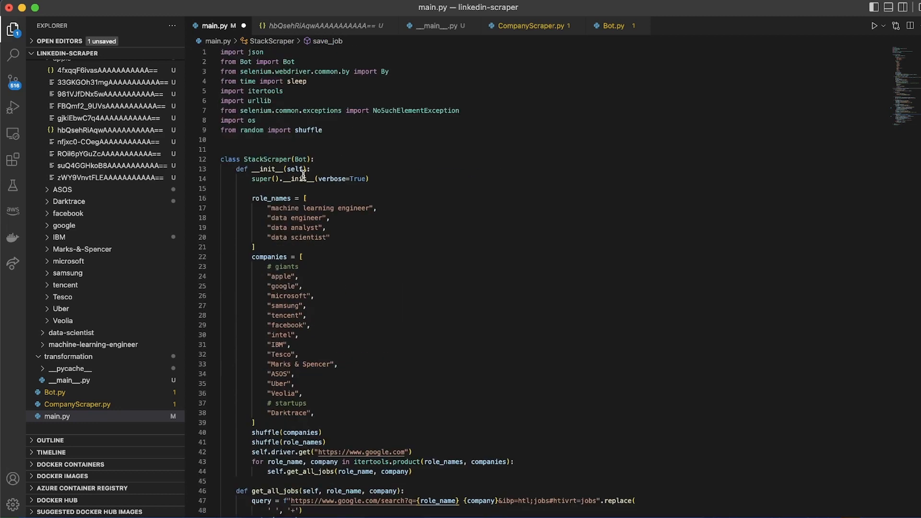
double_click(267, 159)
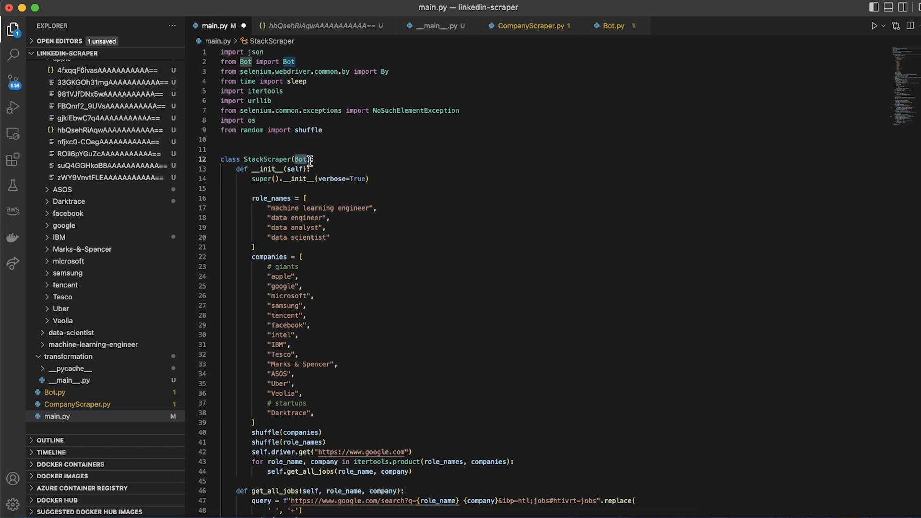
mouse_move(304, 159)
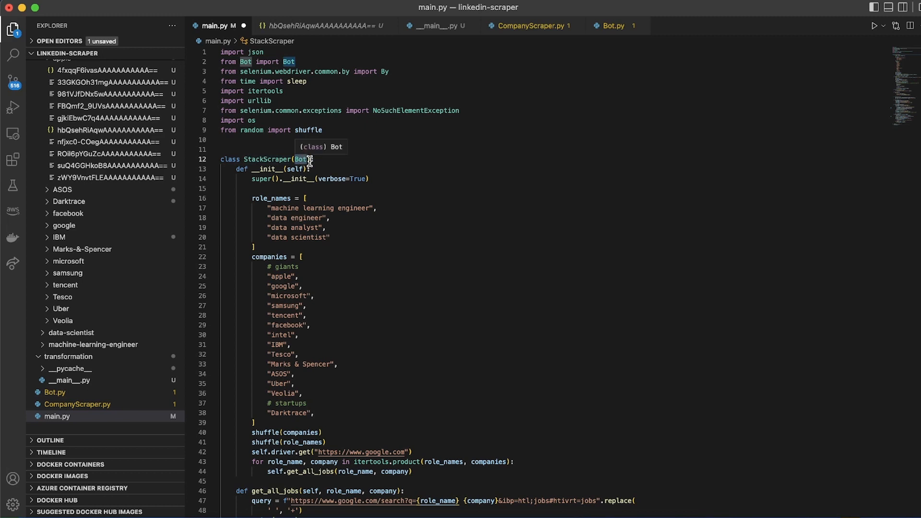
double_click(266, 159)
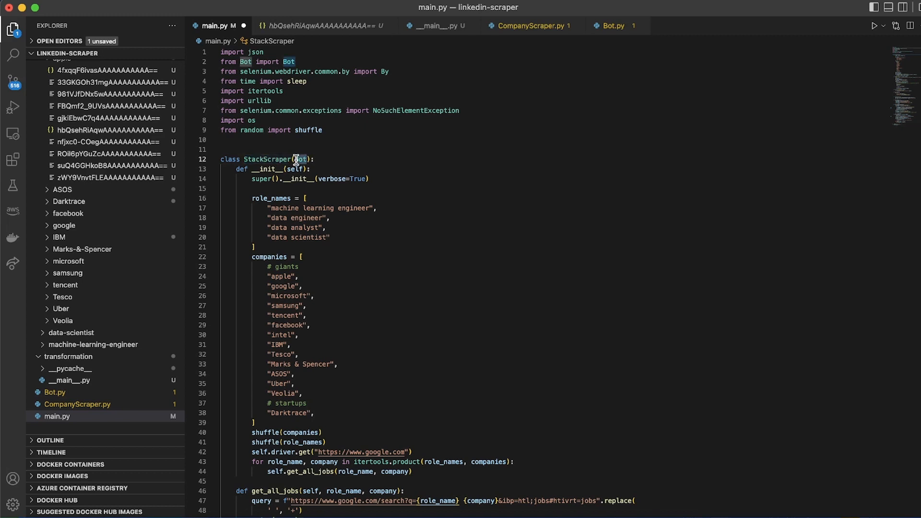
scroll(down, 3)
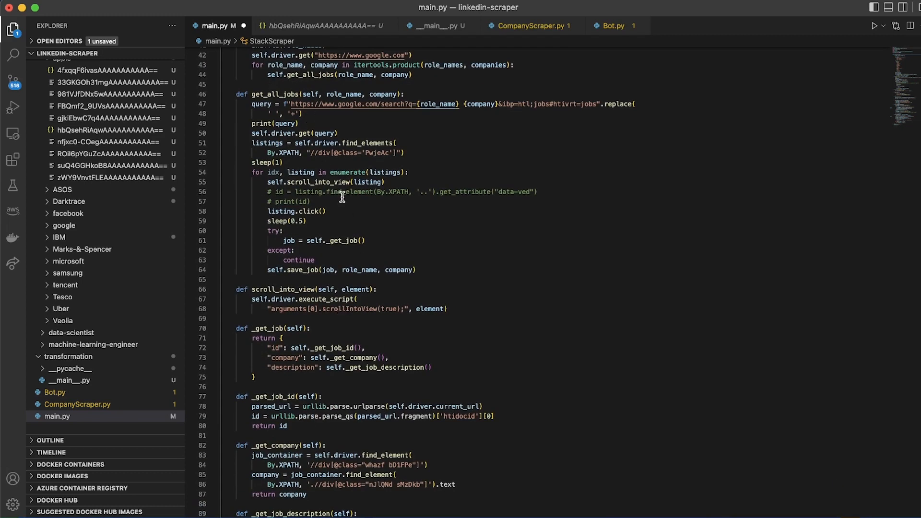
mouse_move(346, 288)
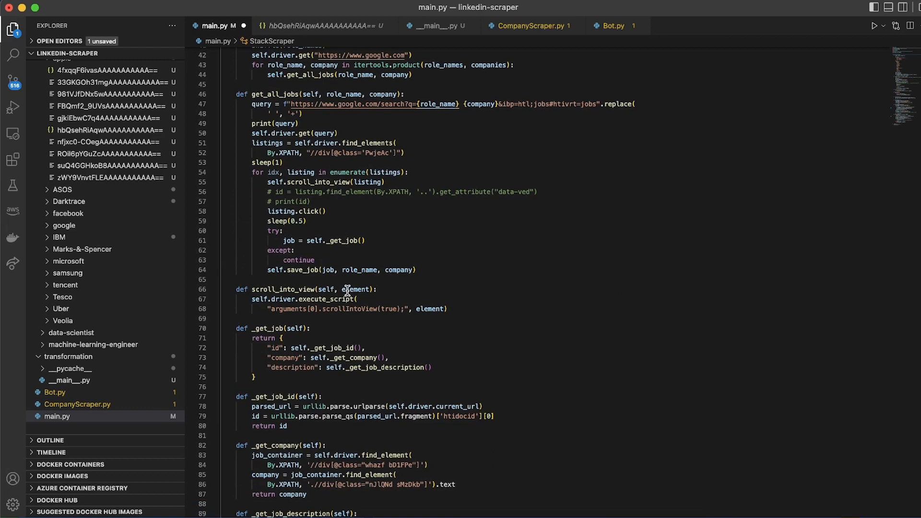
scroll(down, 3)
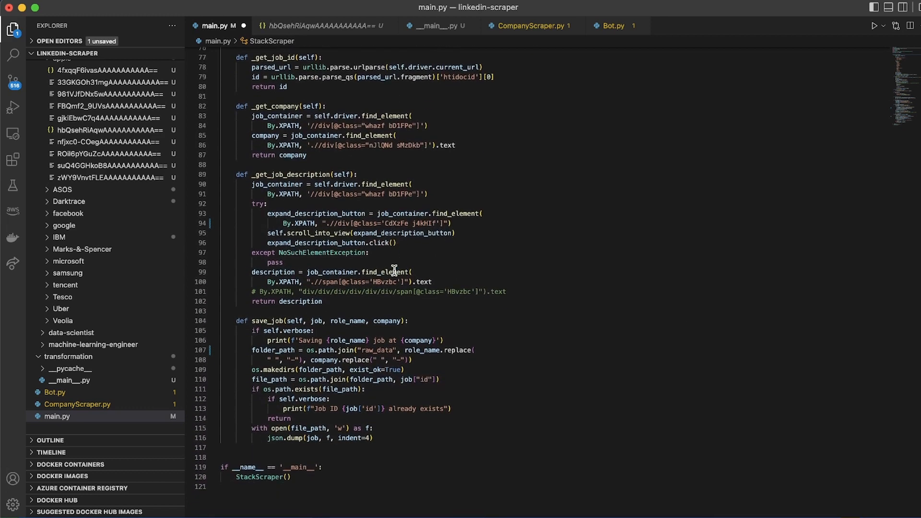
scroll(down, 3)
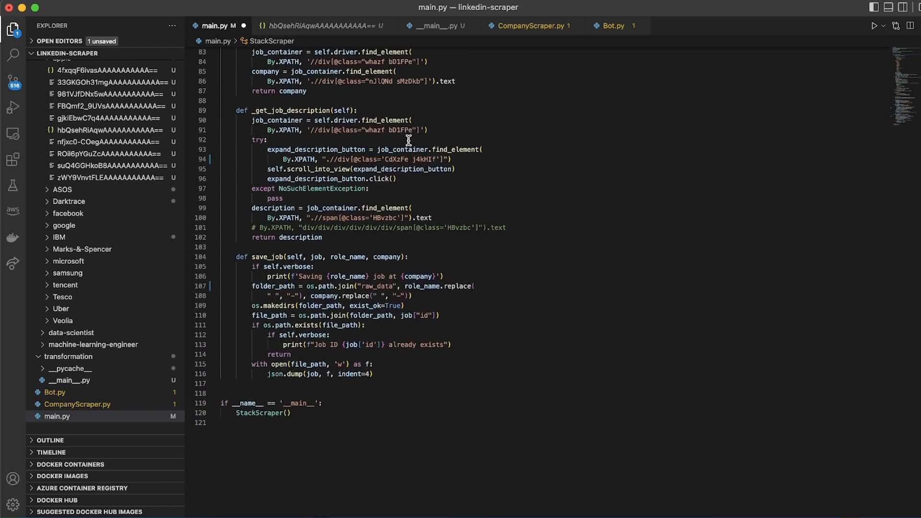